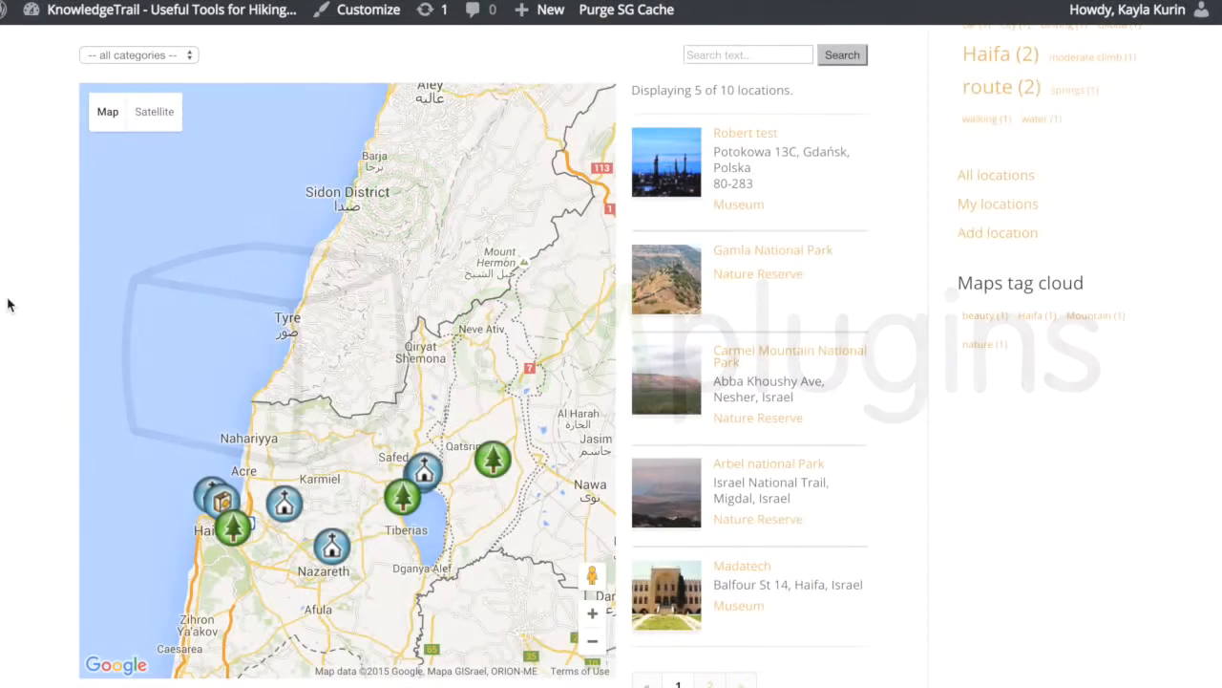
# Step: Check the categories dropdown, keeping all categories shown, and focus the location search box
pyautogui.click(137, 54)
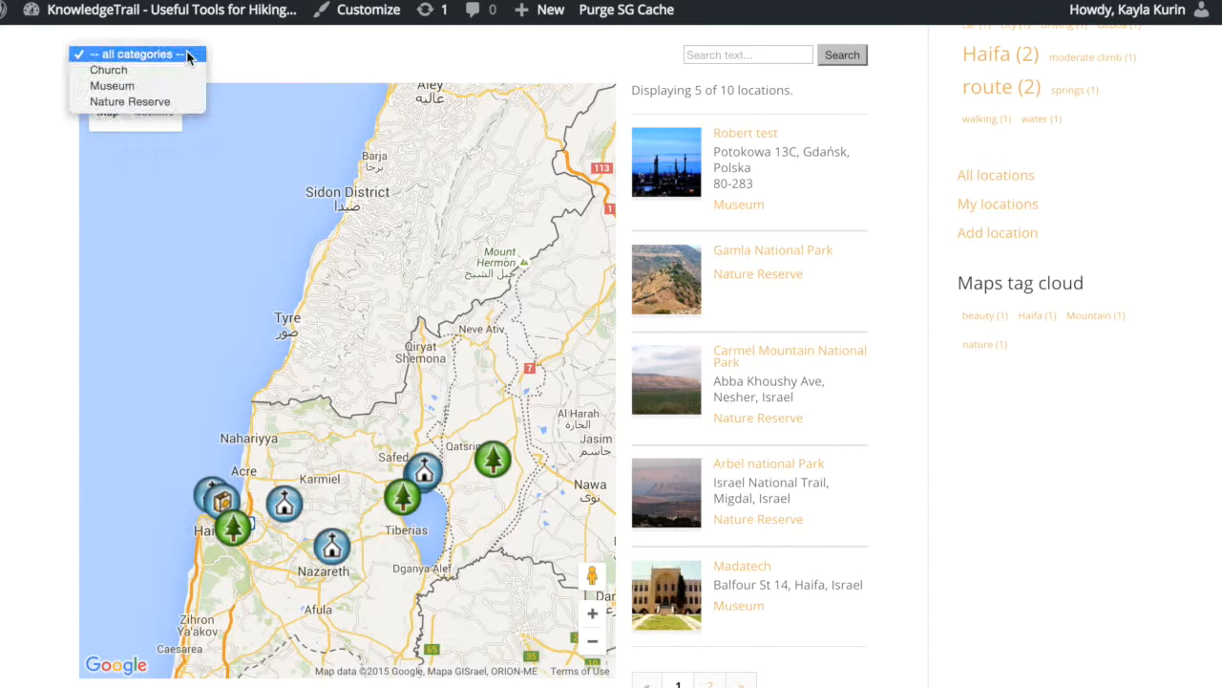
pyautogui.click(137, 53)
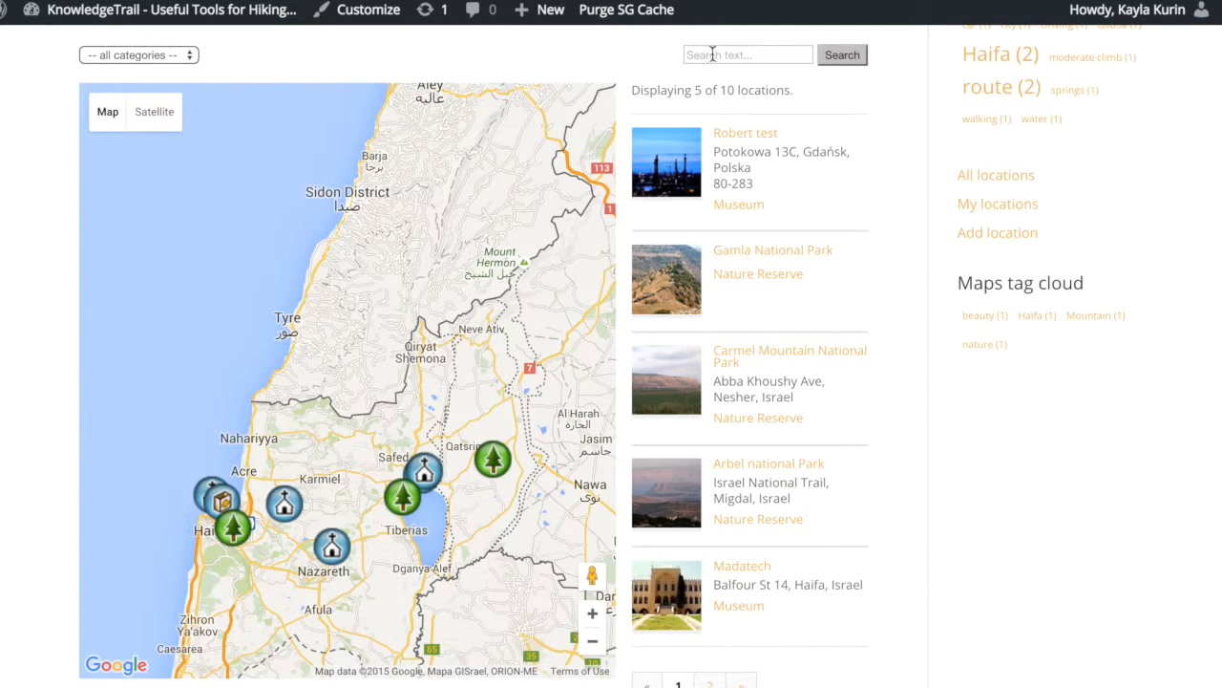
pyautogui.click(749, 53)
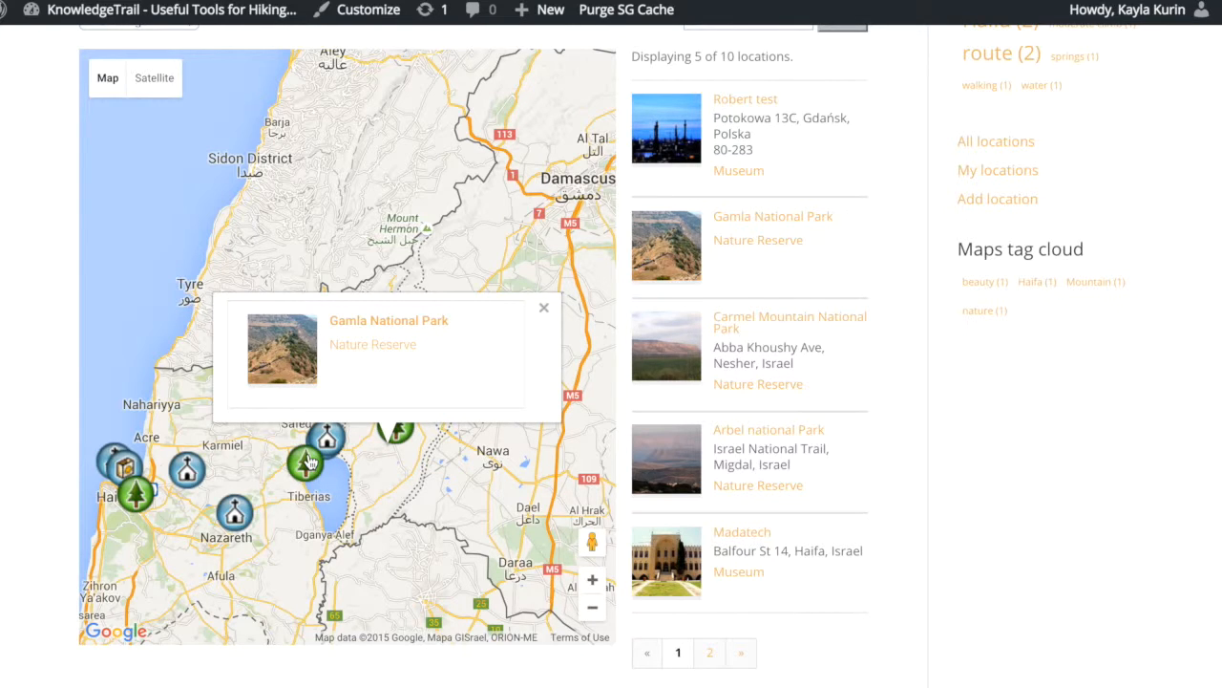
# Step: Show a map marker's info popup and open the Gamla National Park location page
pyautogui.click(237, 512)
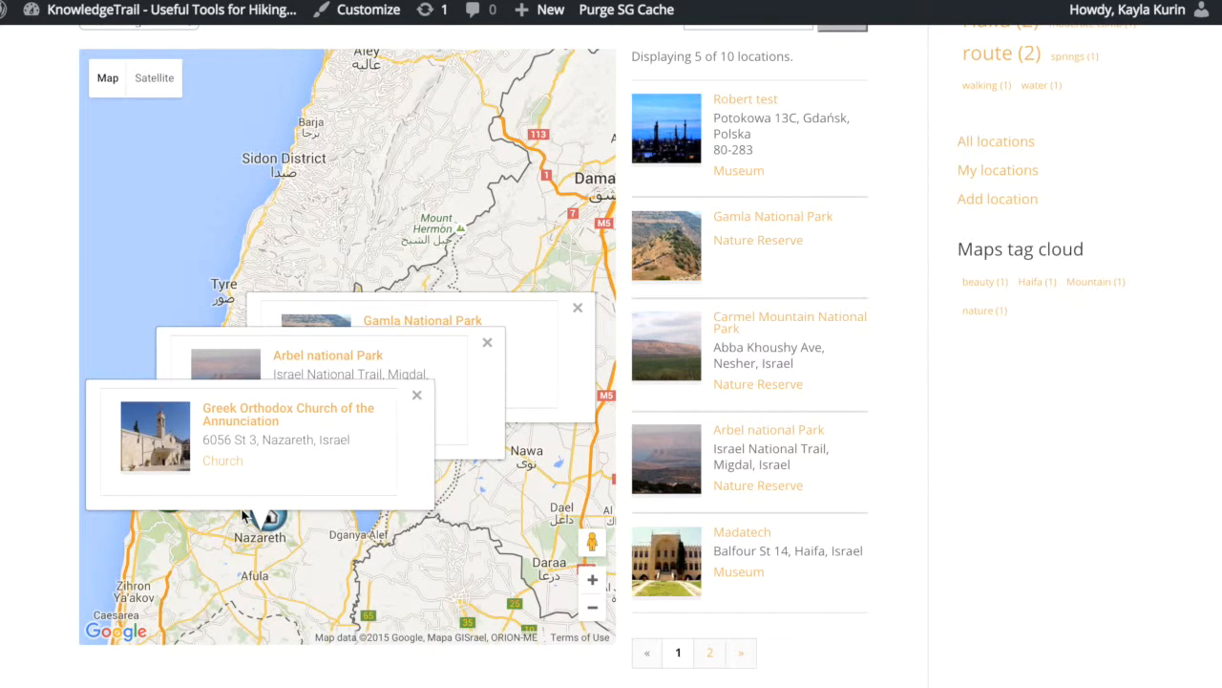
pyautogui.moveTo(745, 221)
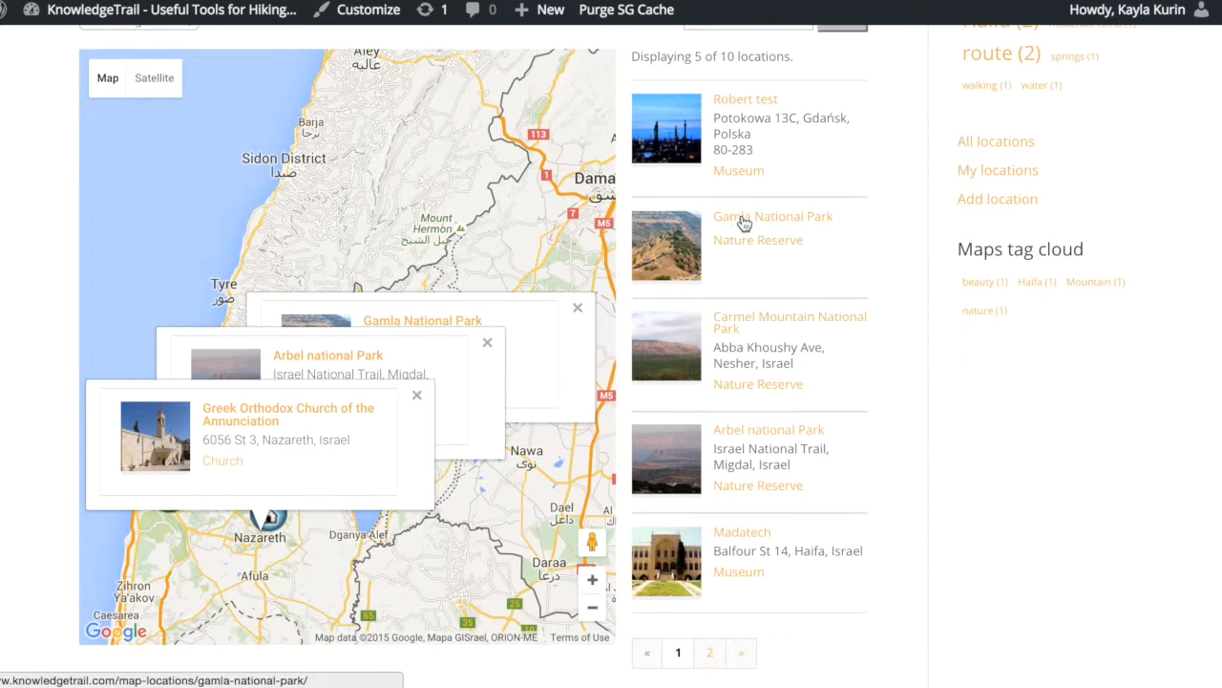
pyautogui.click(772, 216)
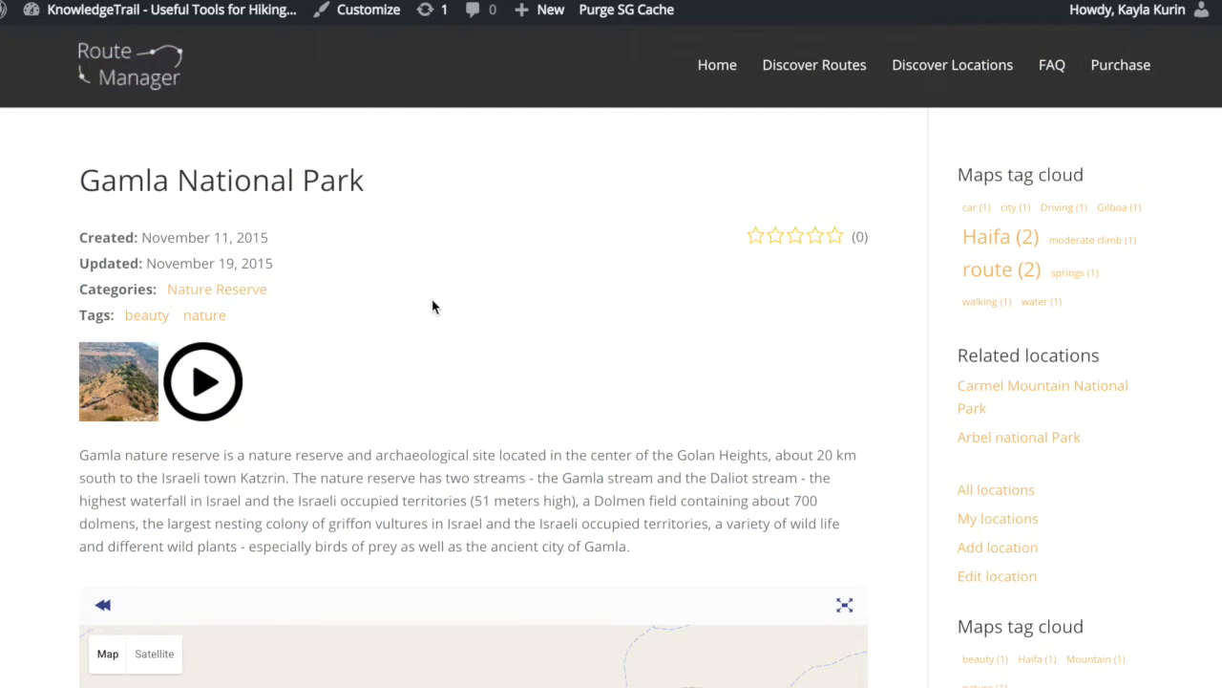
# Step: View Gamla National Park's page map, then bring up the admin list of all locations
pyautogui.scroll(-3)
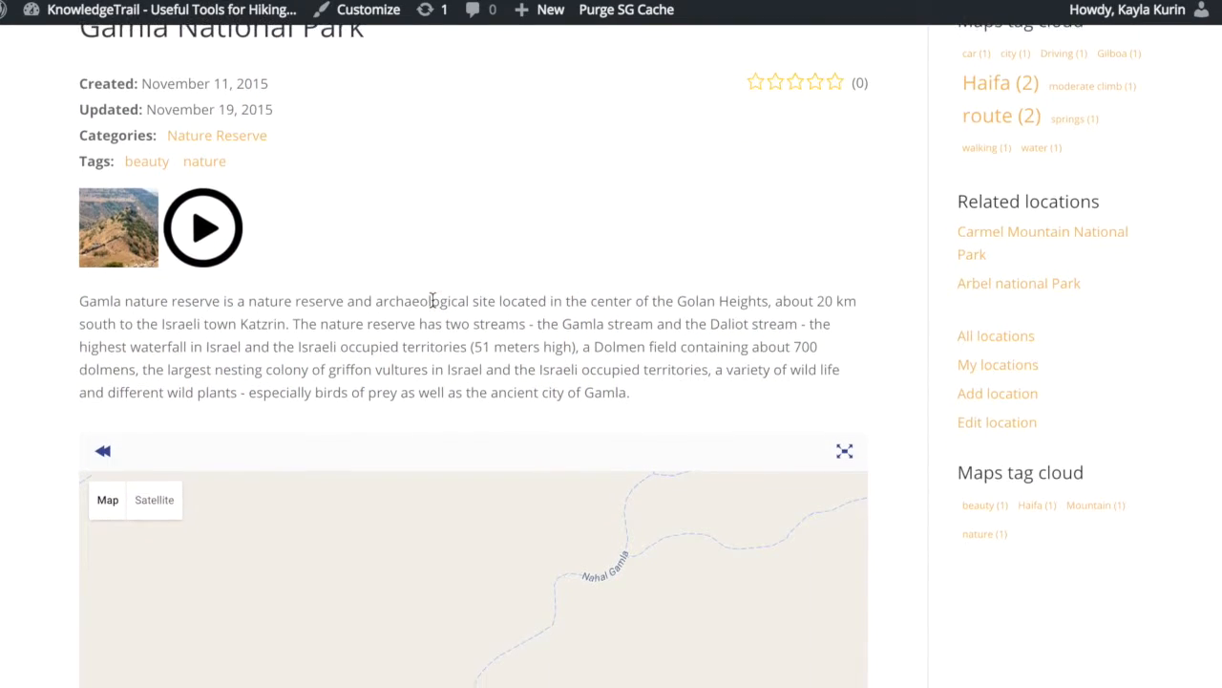
pyautogui.click(202, 227)
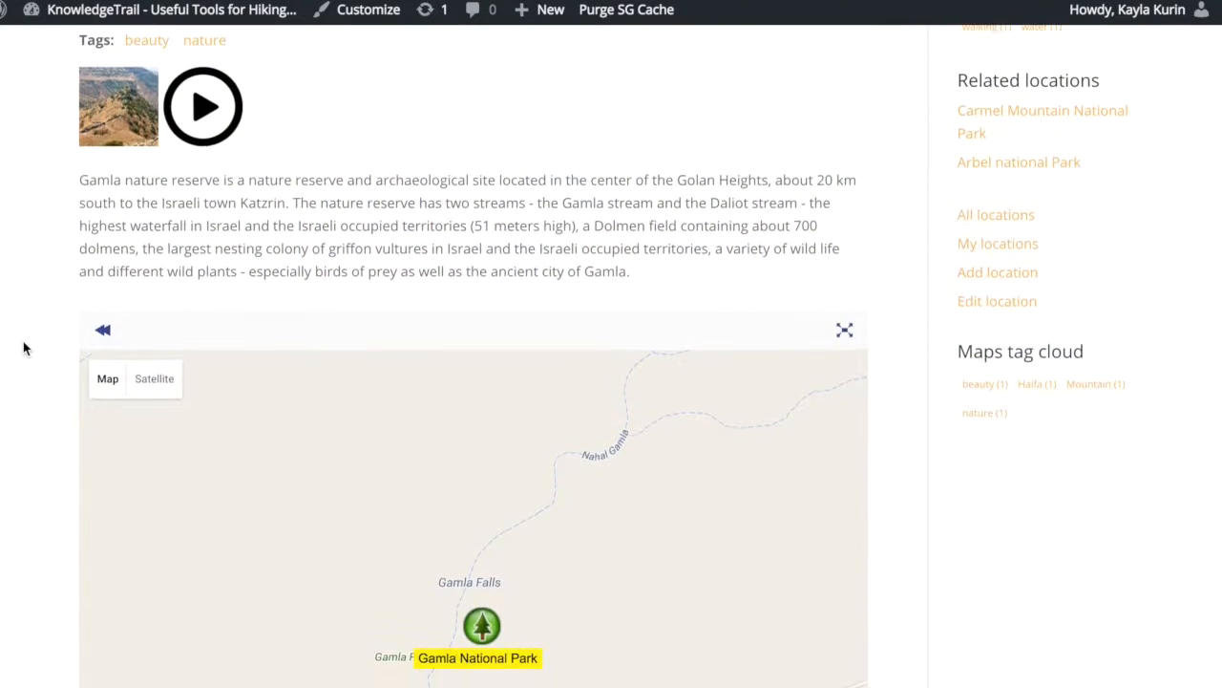
pyautogui.scroll(-3)
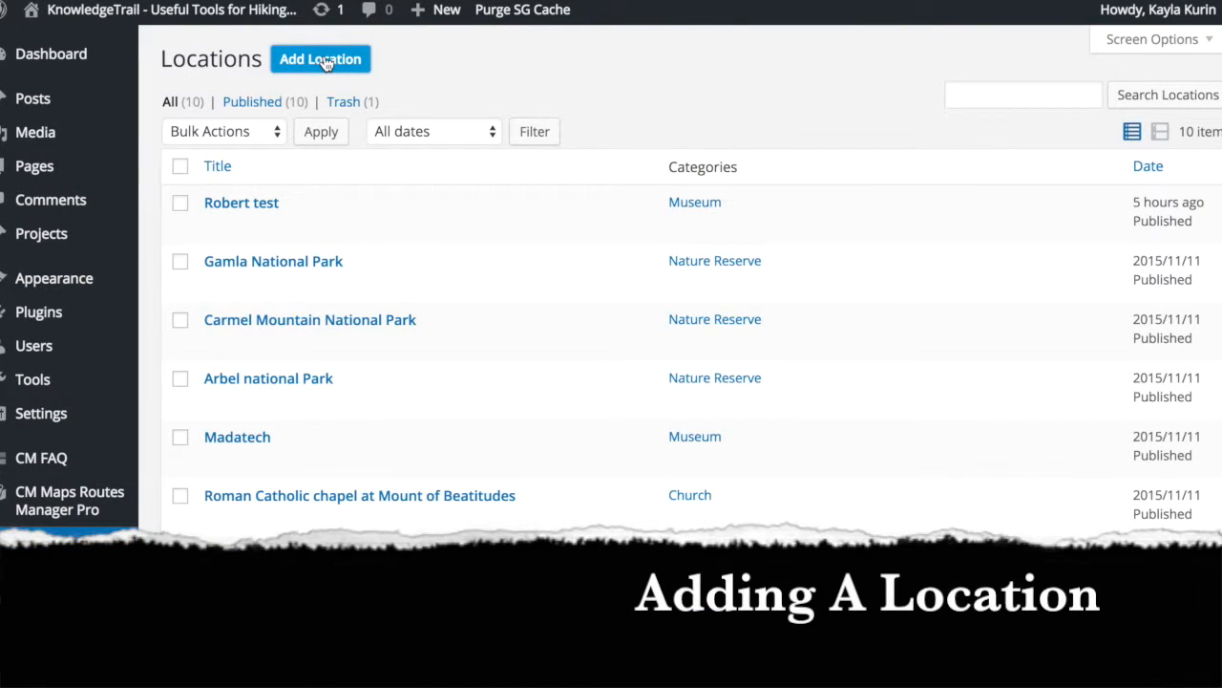
# Step: Start a new location named St. Paul's Cathedral
pyautogui.click(321, 57)
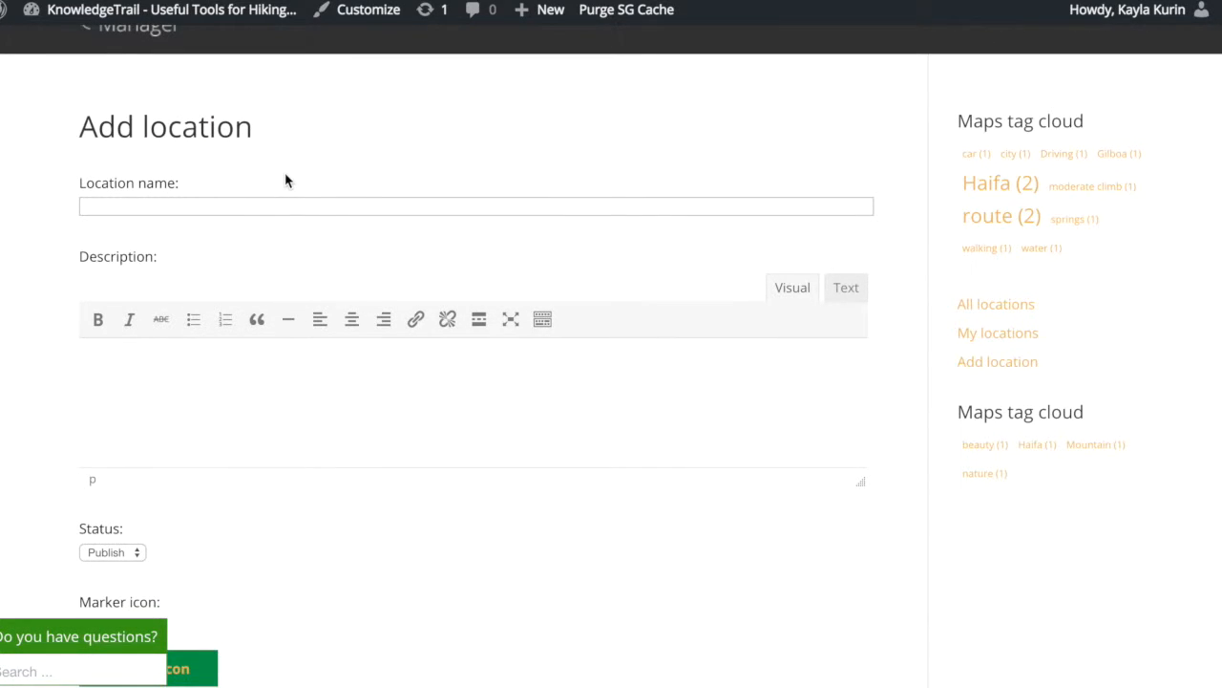
pyautogui.write("St. Paul's Cat")
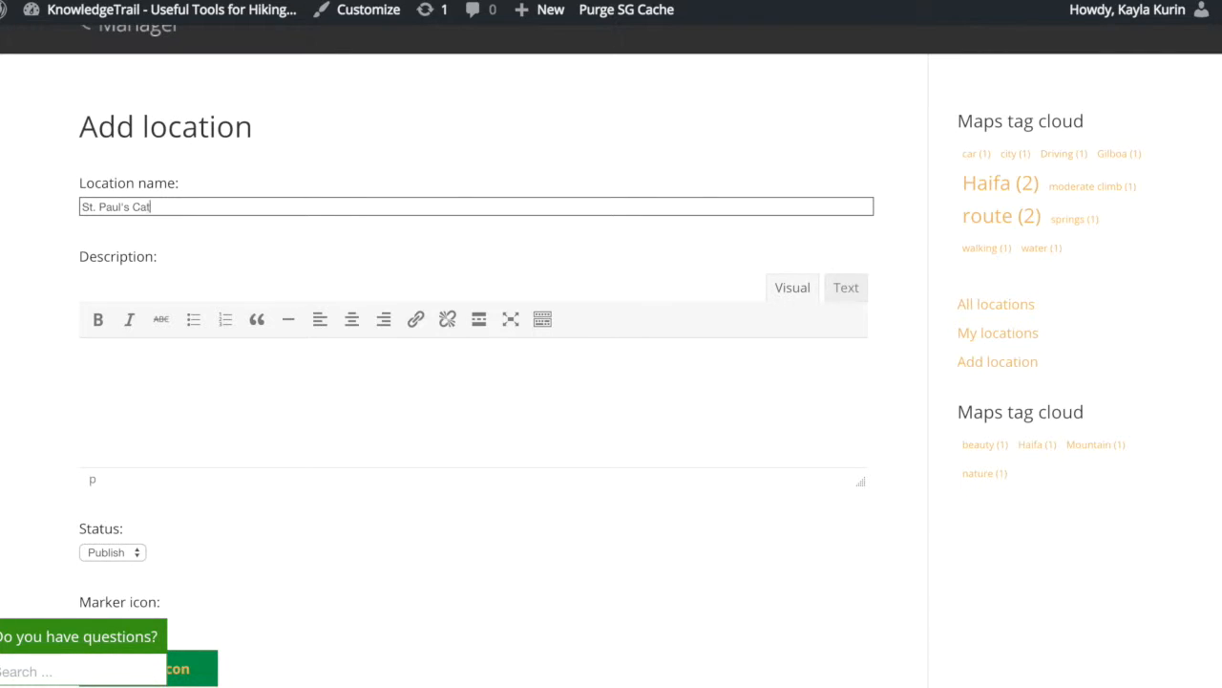
pyautogui.write('hedral')
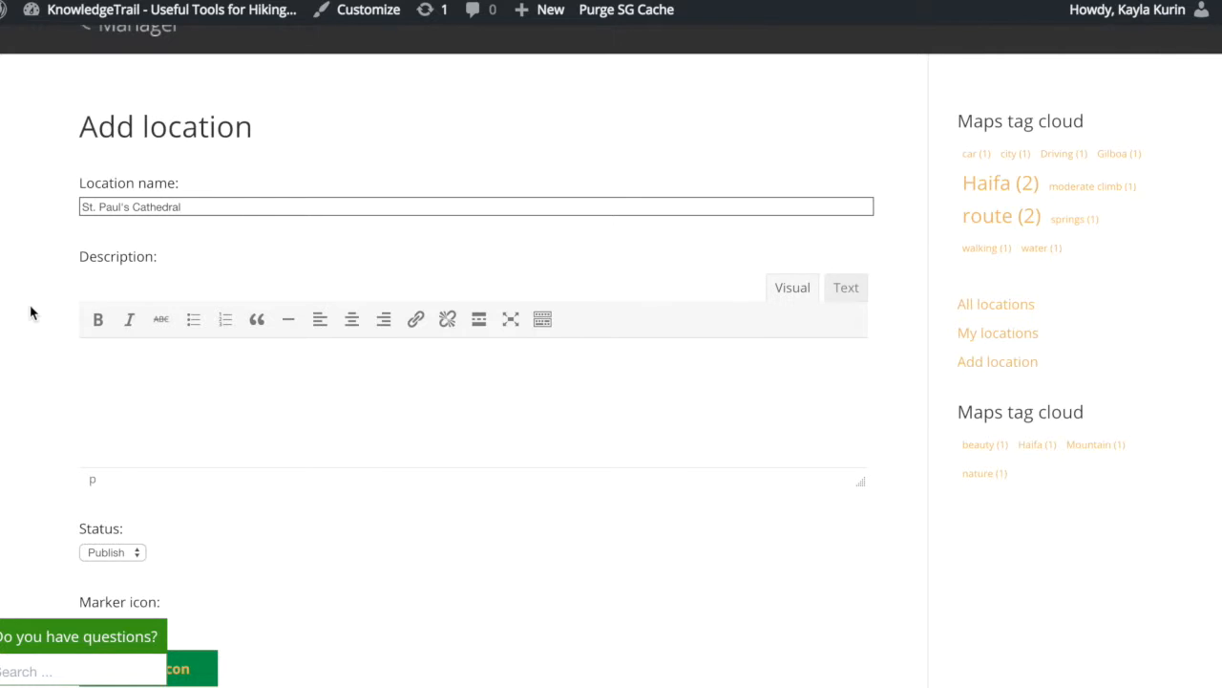
# Step: Describe it as 'The cathedral ... magnificent in the UK.' in the editor
pyautogui.scroll(-3)
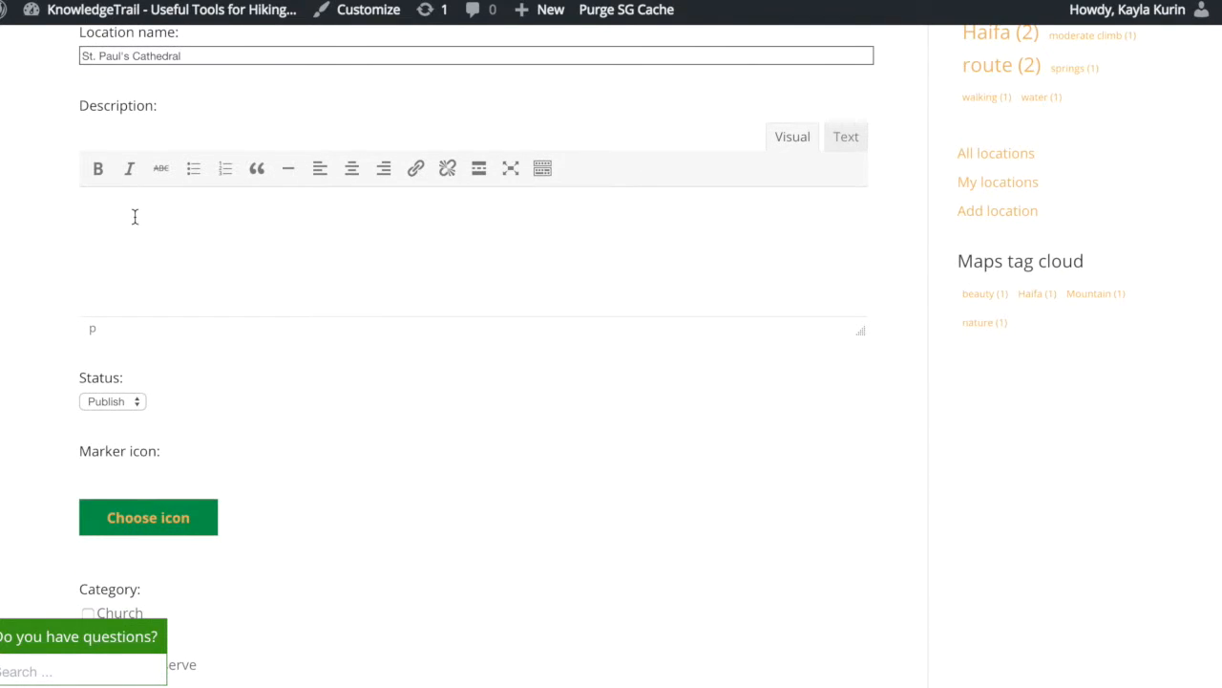
pyautogui.write('The c')
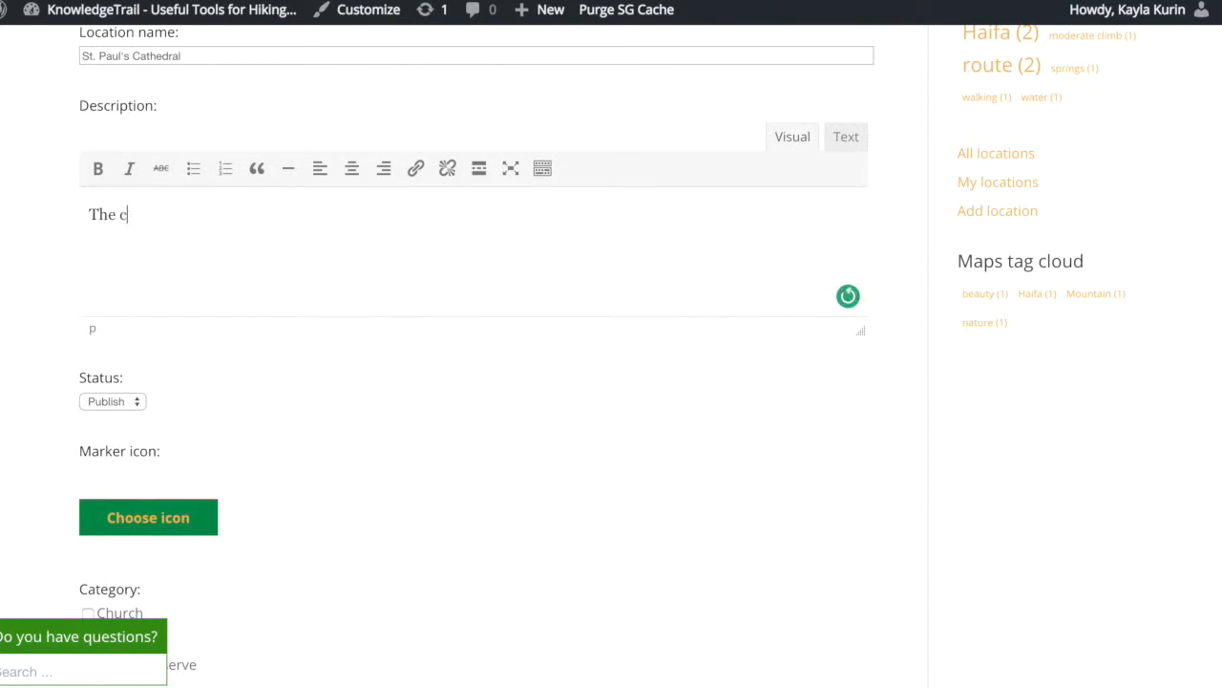
pyautogui.write('athedral is one of the most mag')
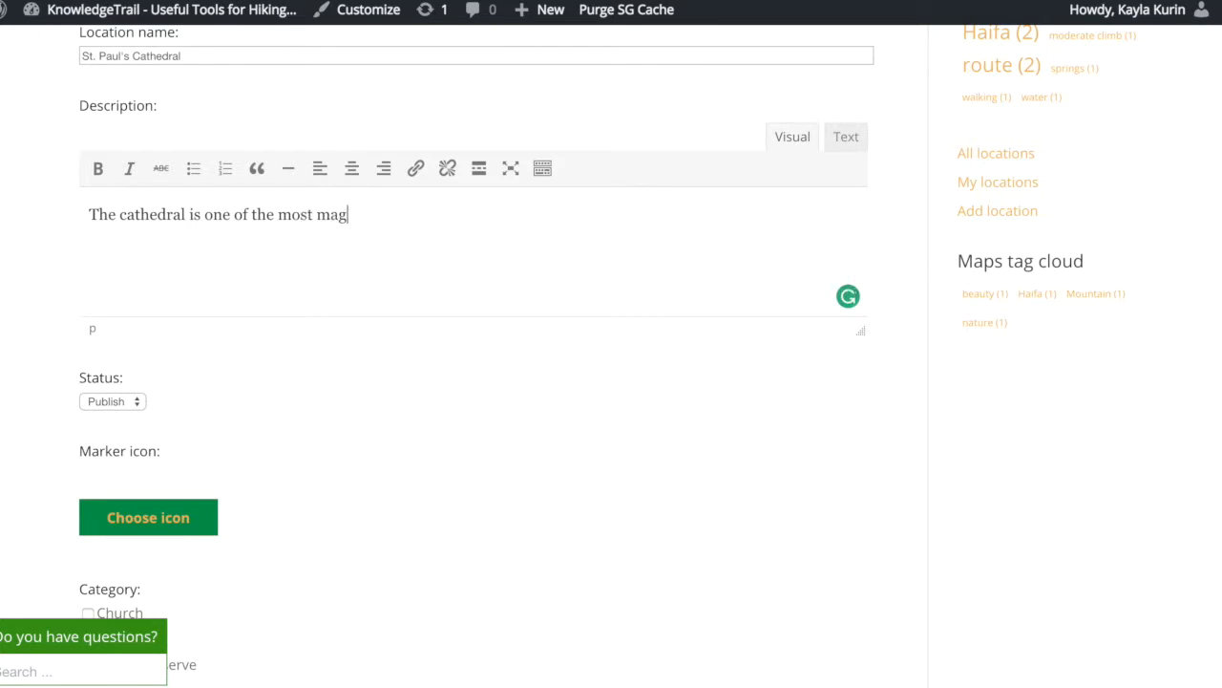
pyautogui.write('nificent in th')
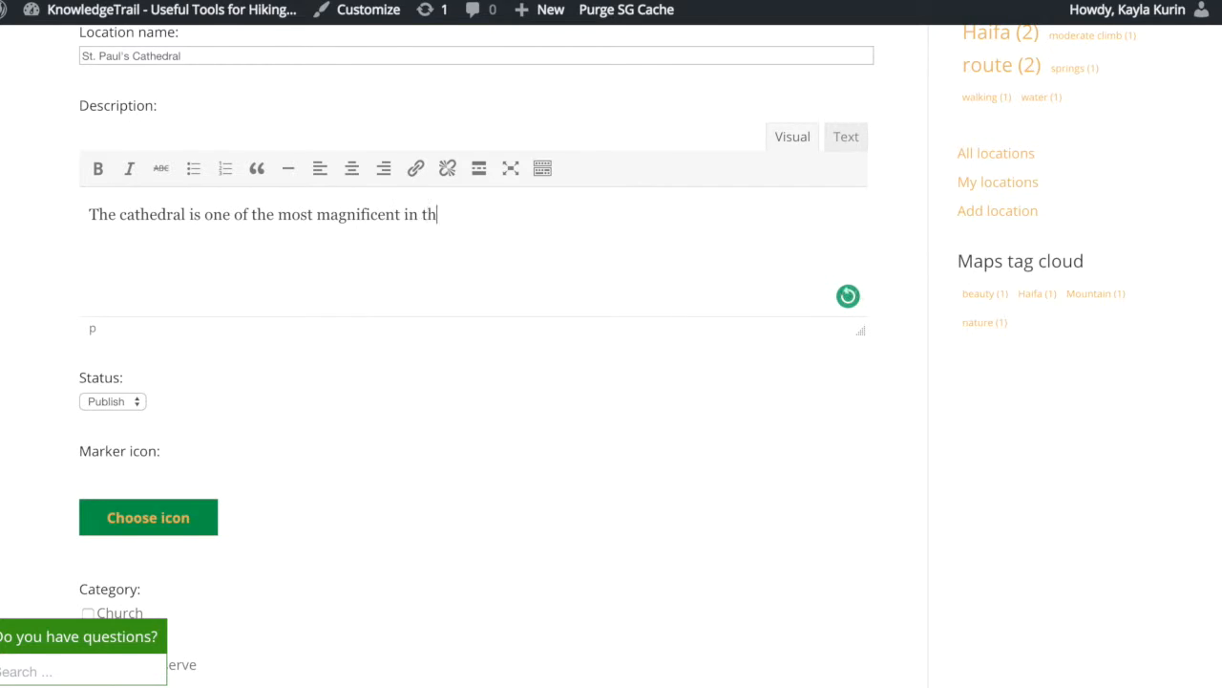
pyautogui.write('e UK.')
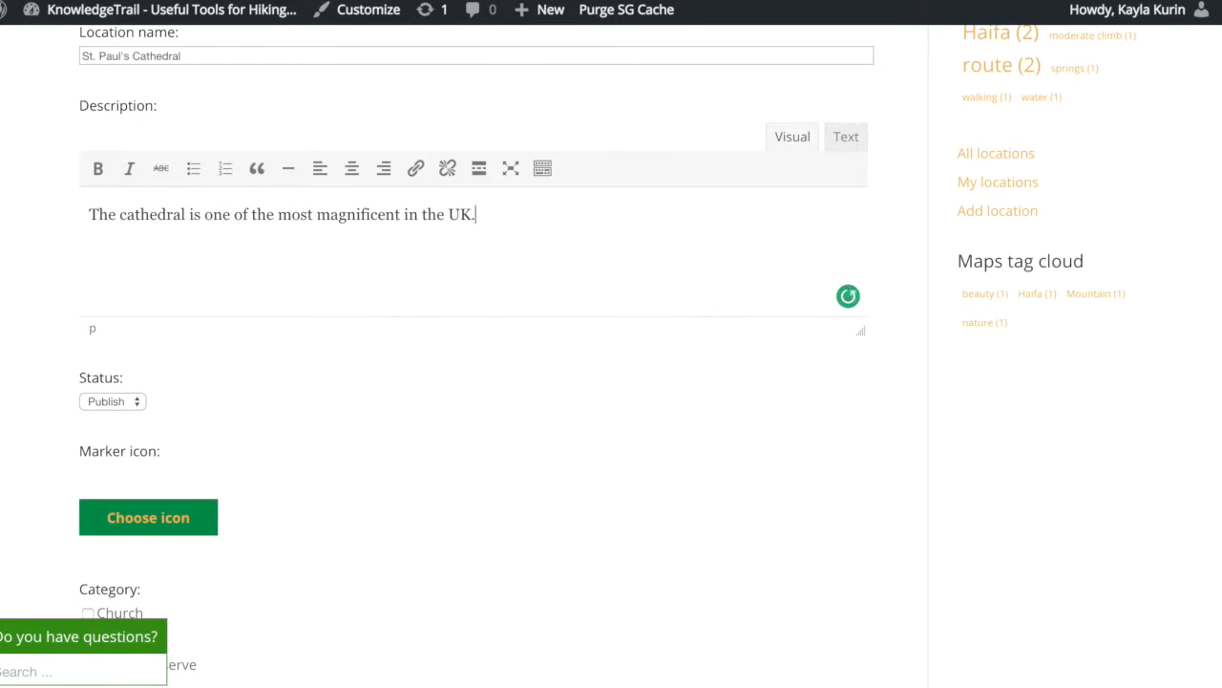
pyautogui.scroll(-3)
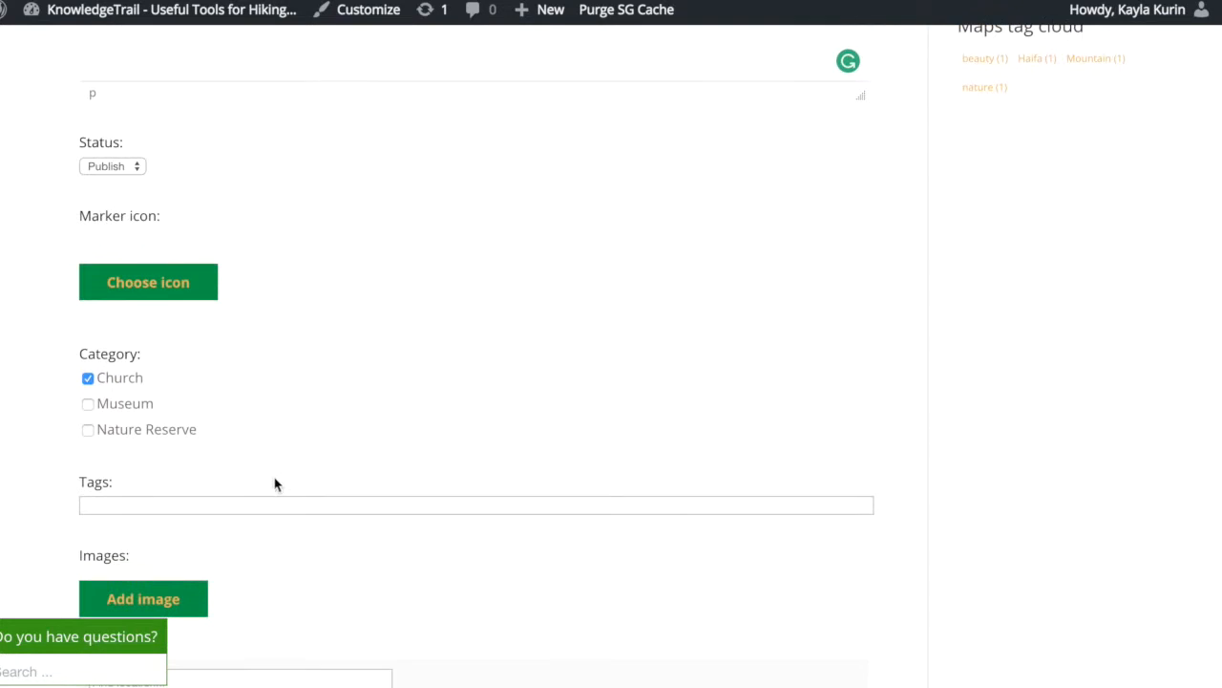
# Step: Tag it church, check the London map pin, coordinates, address and postal code, and save the location
pyautogui.write('church, London')
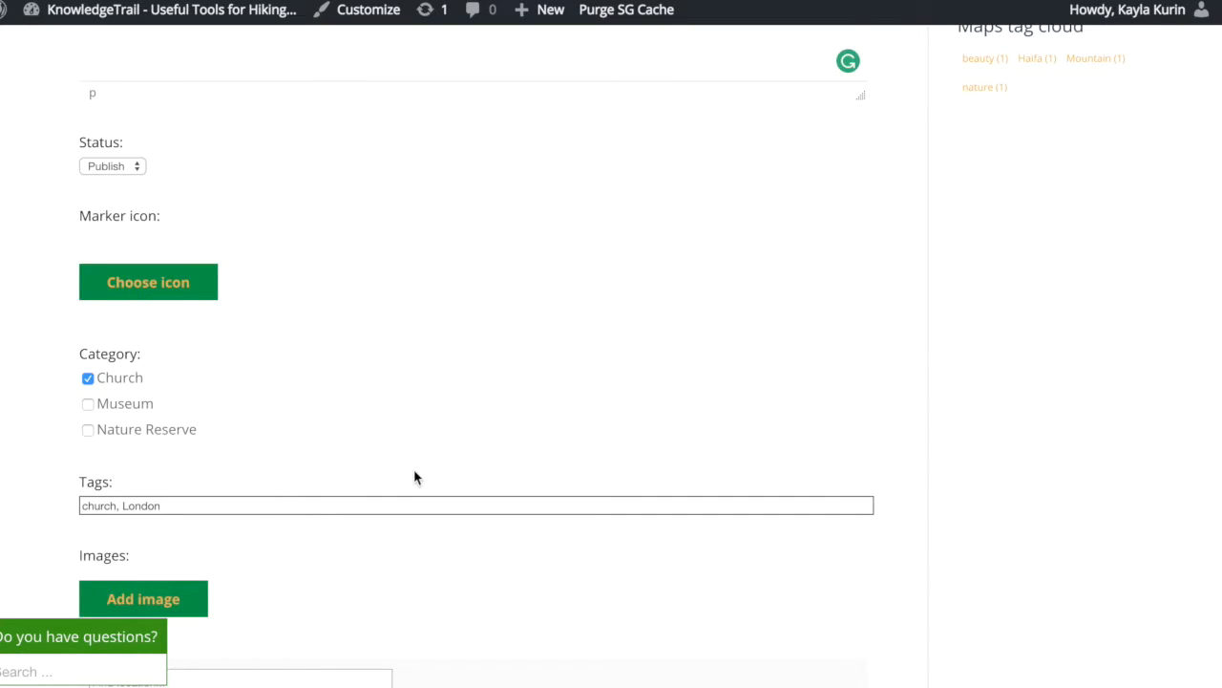
pyautogui.scroll(-3)
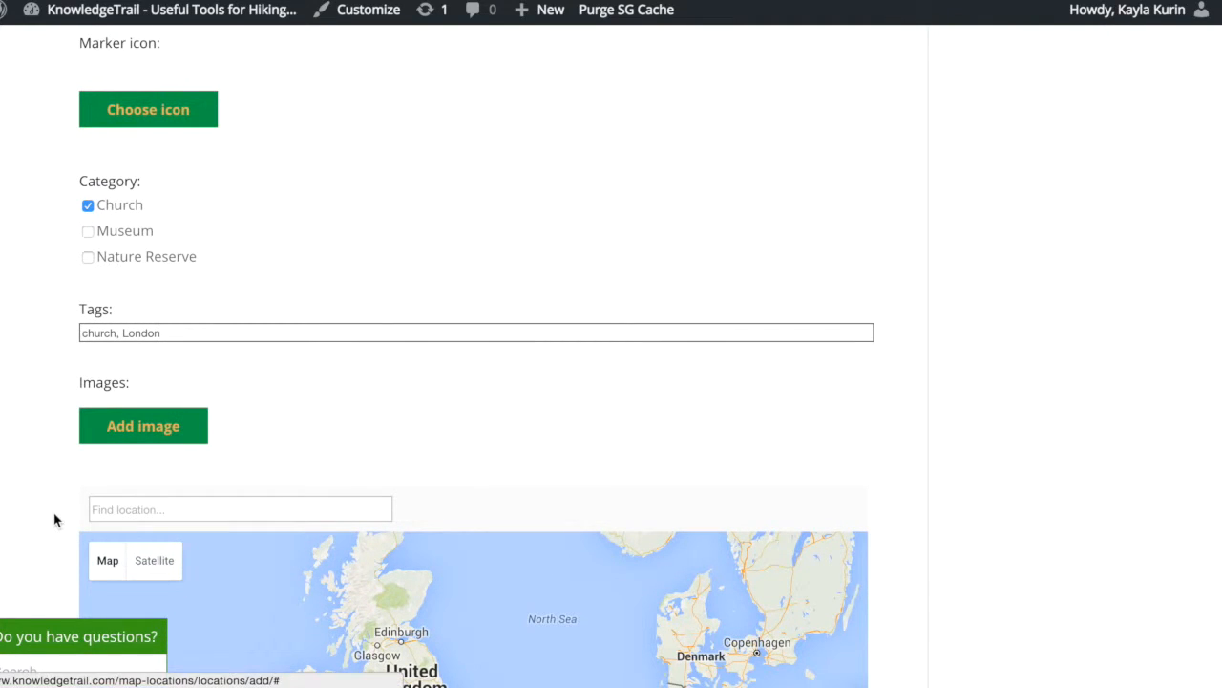
pyautogui.scroll(-3)
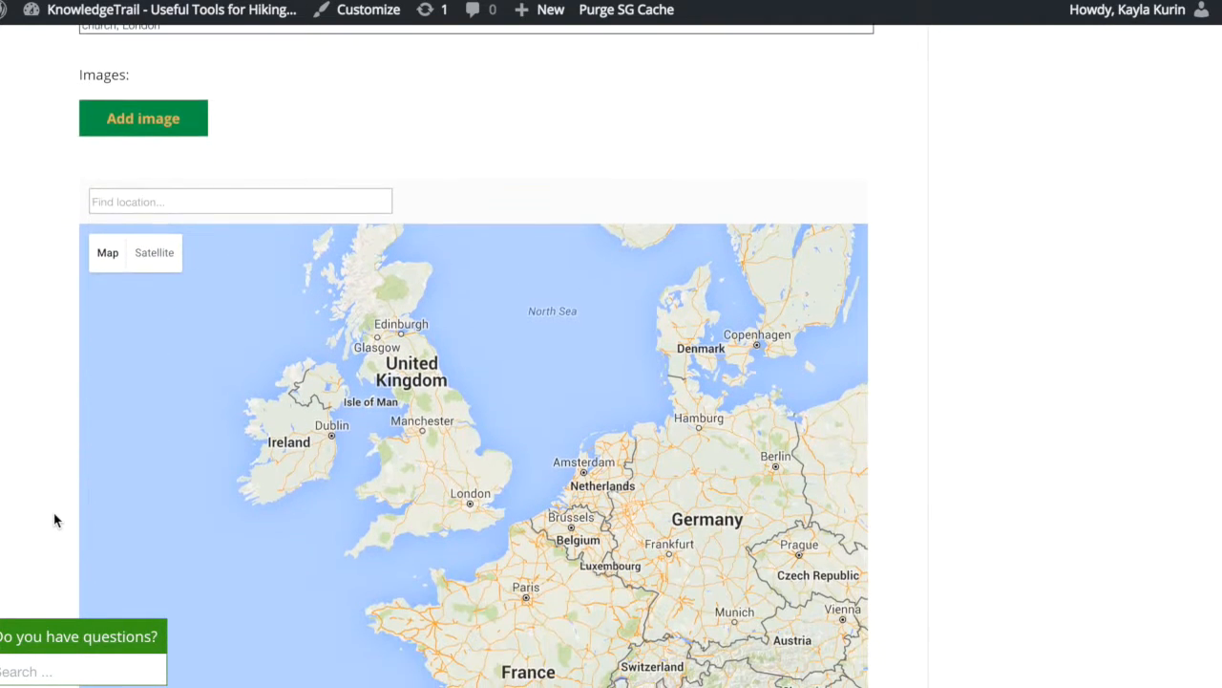
pyautogui.scroll(-3)
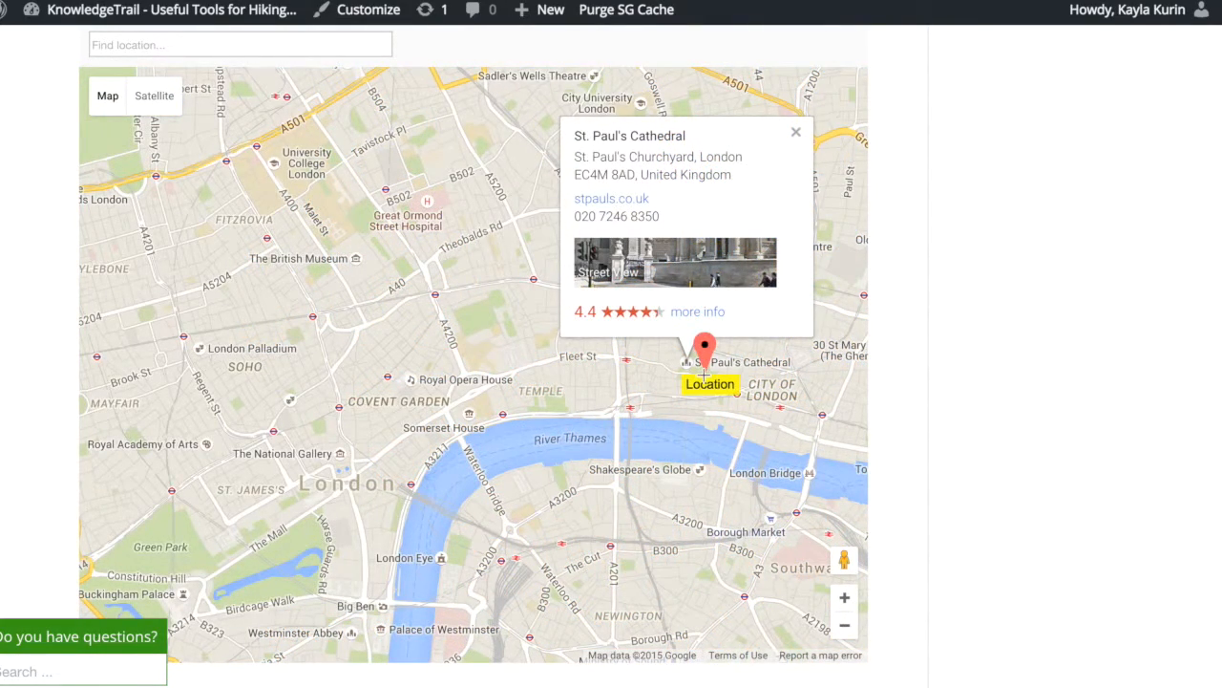
pyautogui.scroll(-3)
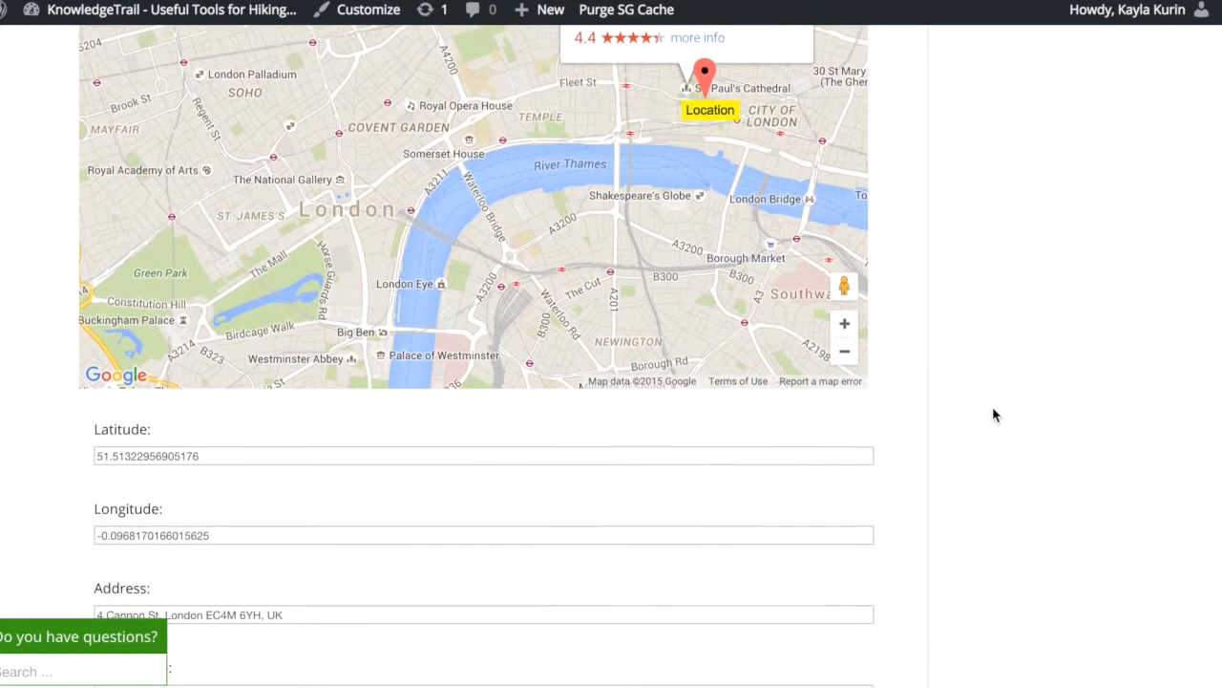
pyautogui.scroll(-3)
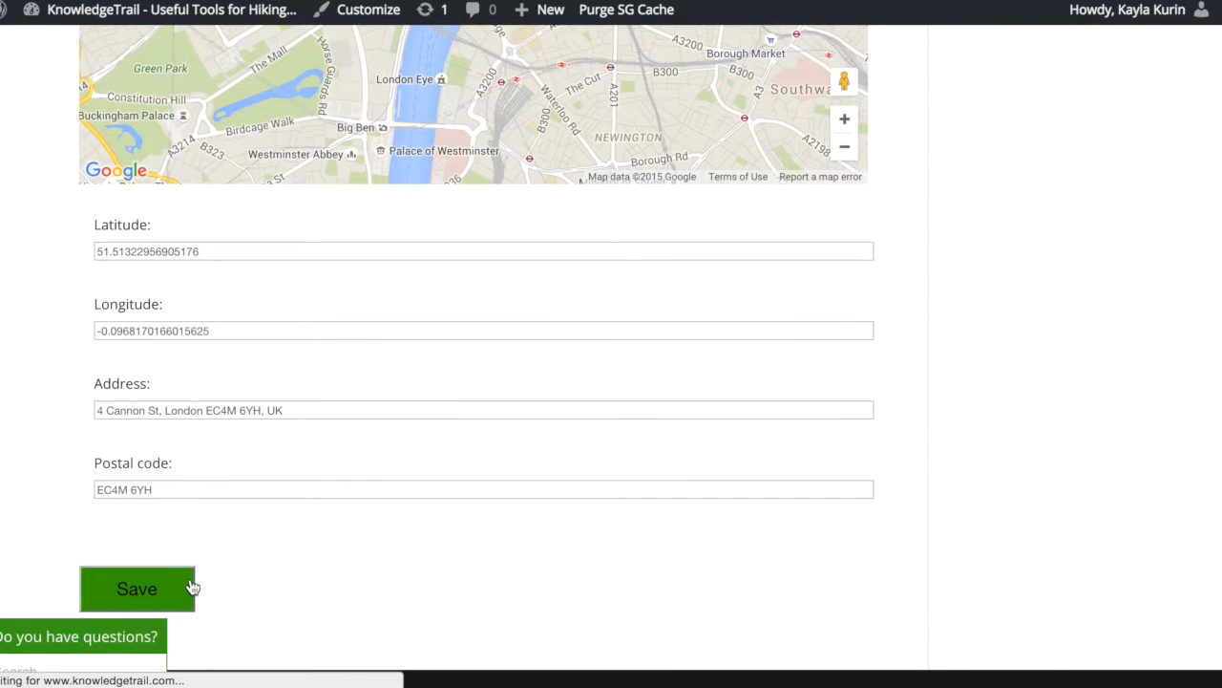
pyautogui.click(137, 589)
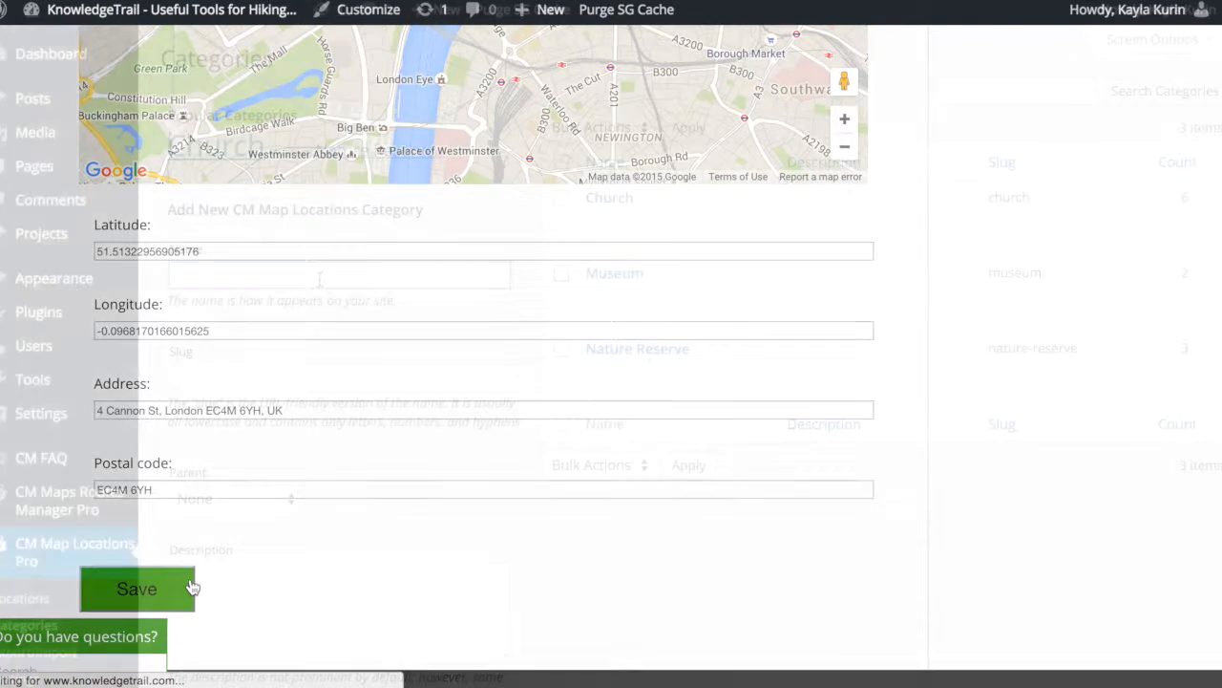
# Step: Name the new category Activity with slug activity
pyautogui.click(137, 588)
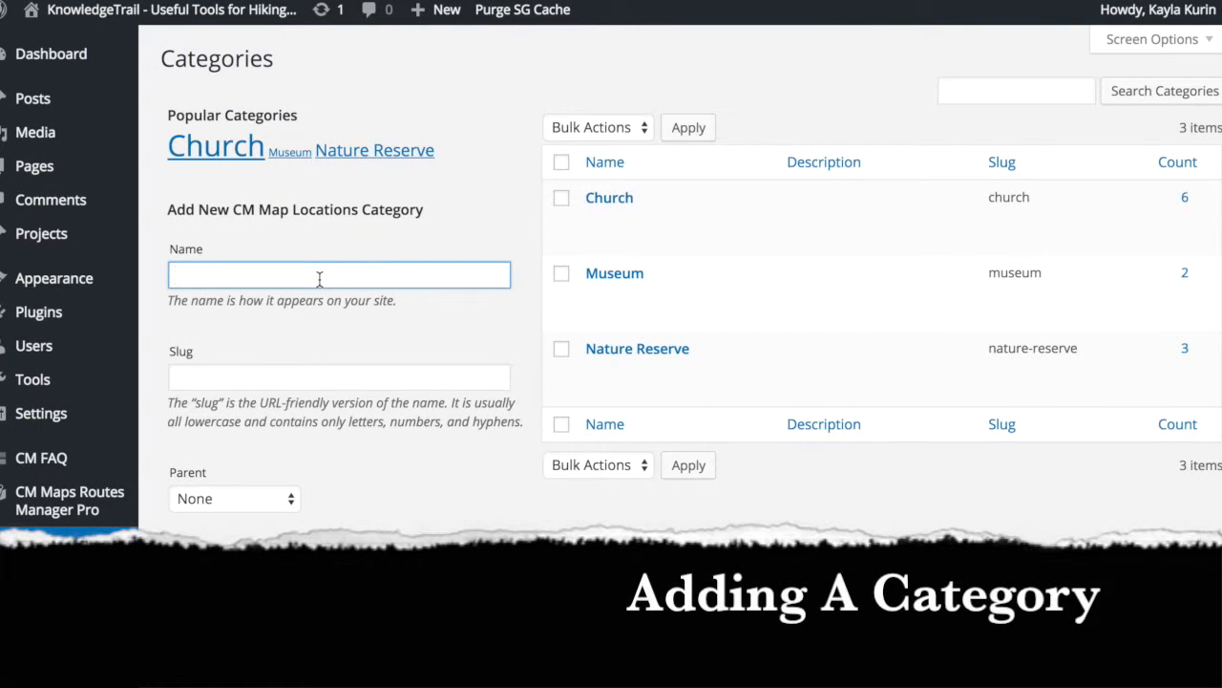
pyautogui.write('Activity')
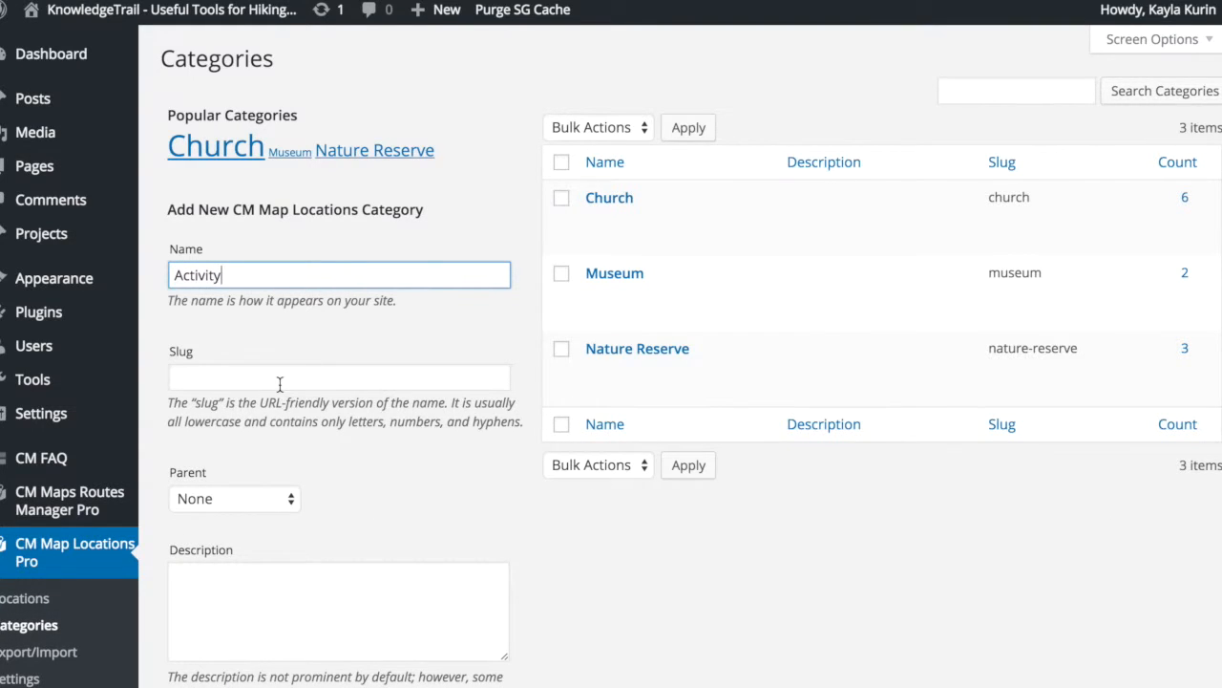
pyautogui.write('activity')
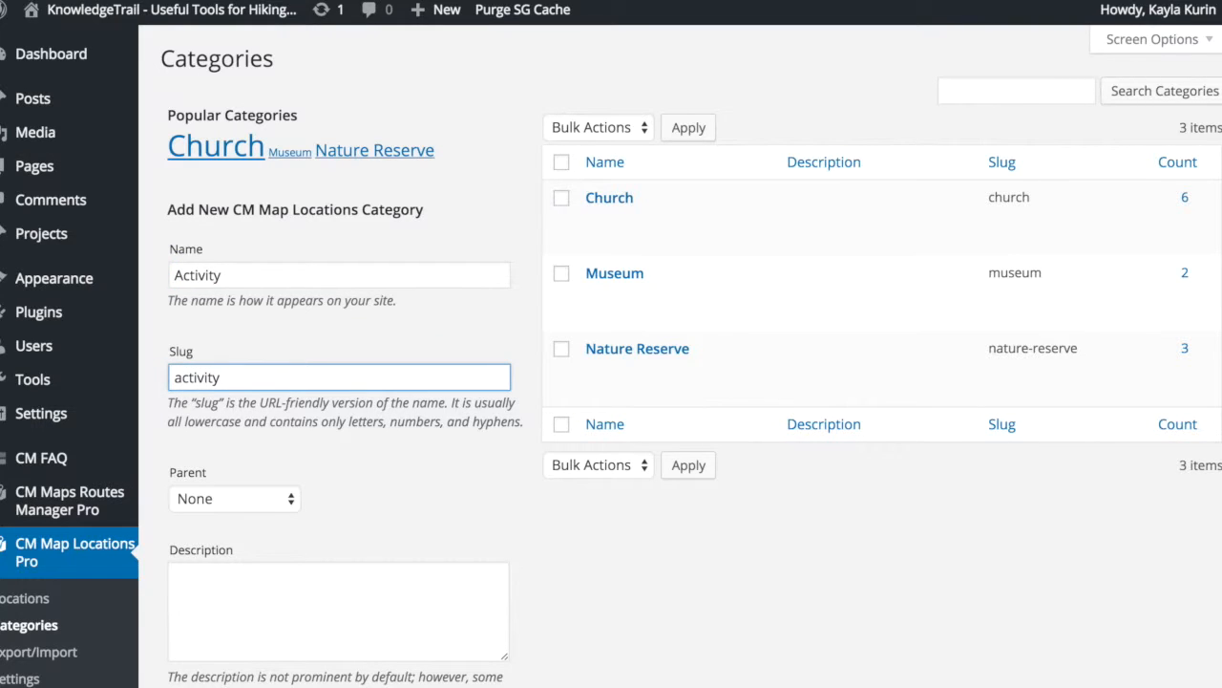
# Step: Start the description 'An inter...' and bring up the default marker icon choices
pyautogui.scroll(-3)
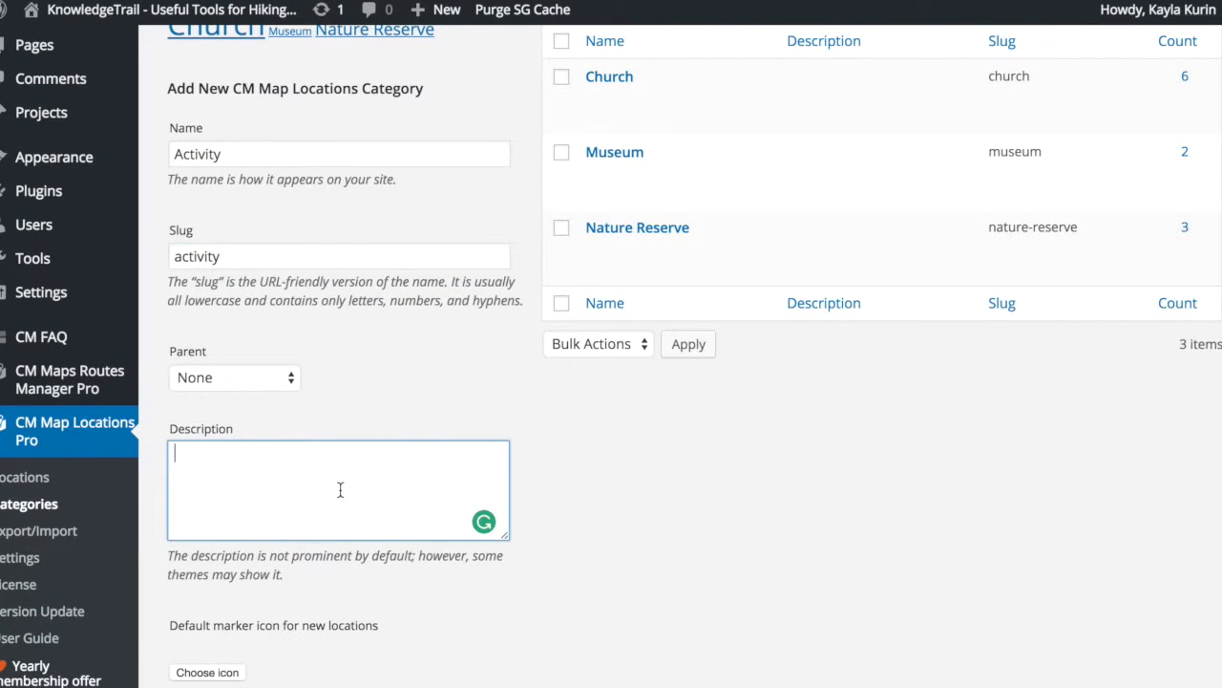
pyautogui.write('An interactive attrac')
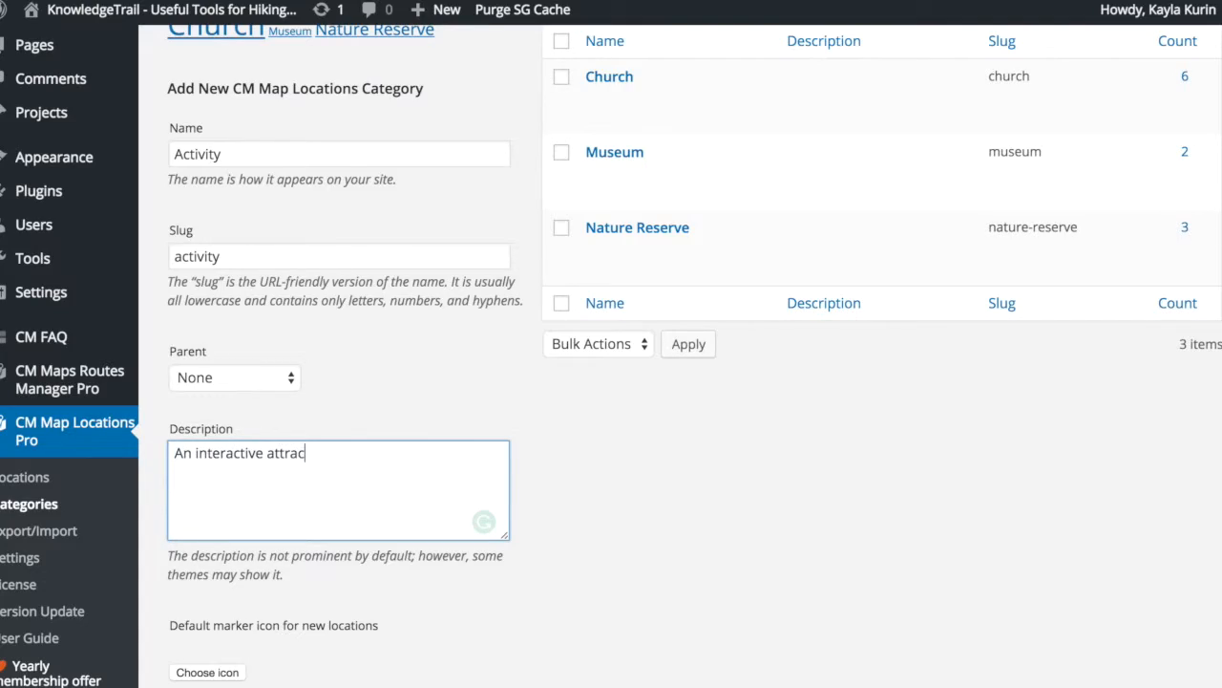
pyautogui.click(206, 672)
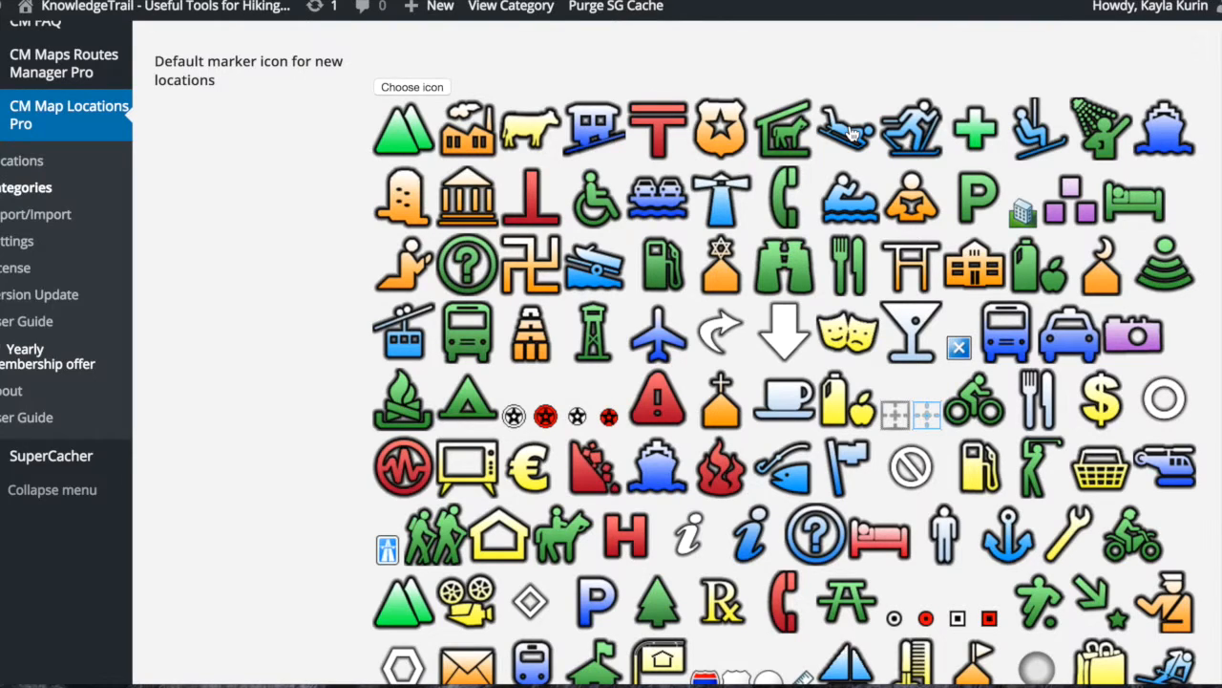
# Step: Pick one gallery icon as the Activity category's default marker
pyautogui.click(845, 130)
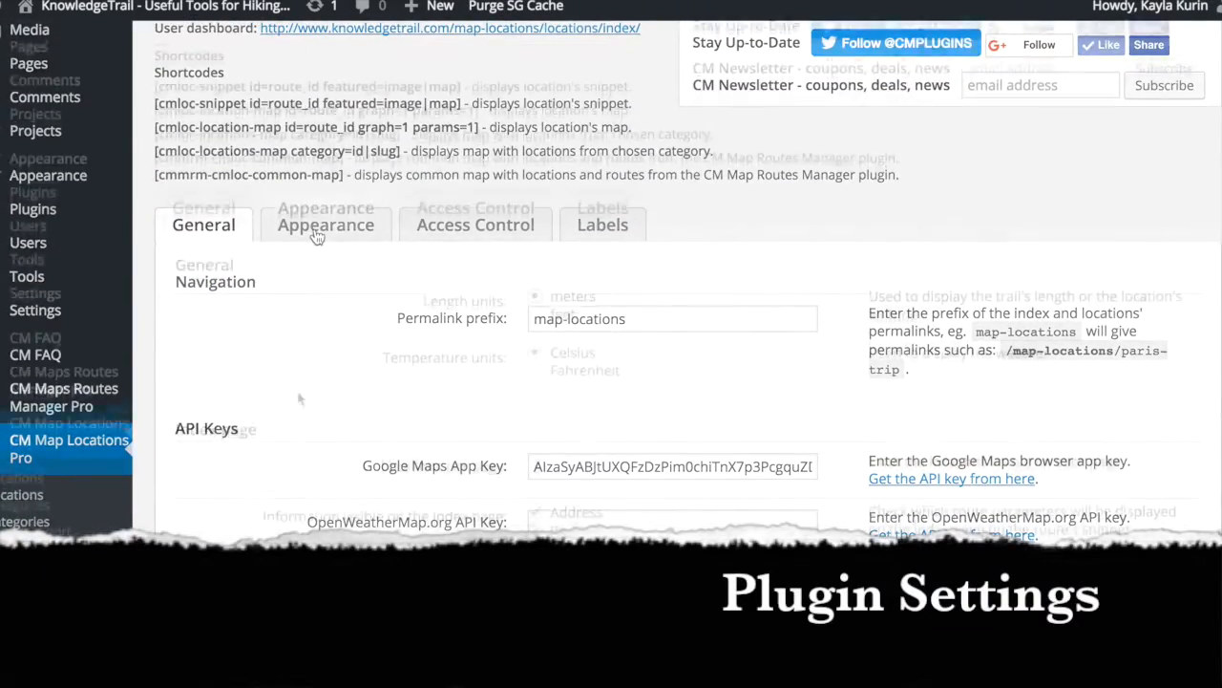
# Step: Review the Appearance settings down to editor default coordinates 51, 0 and Custom CSS
pyautogui.click(325, 225)
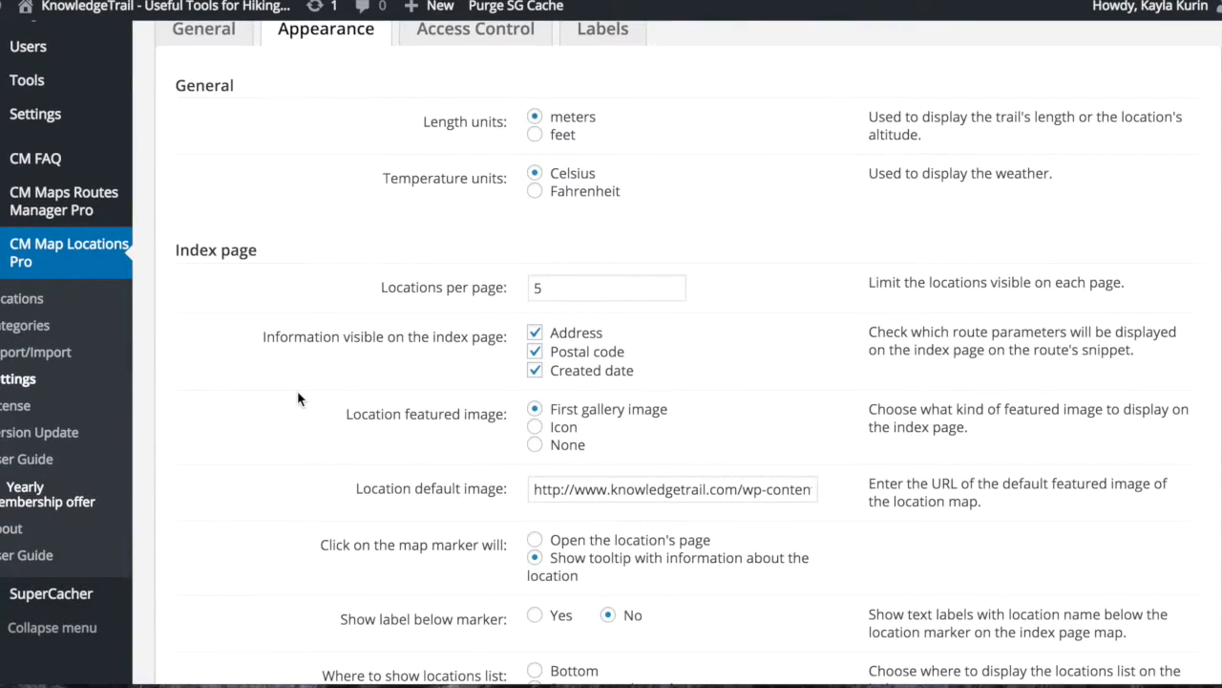
pyautogui.scroll(-3)
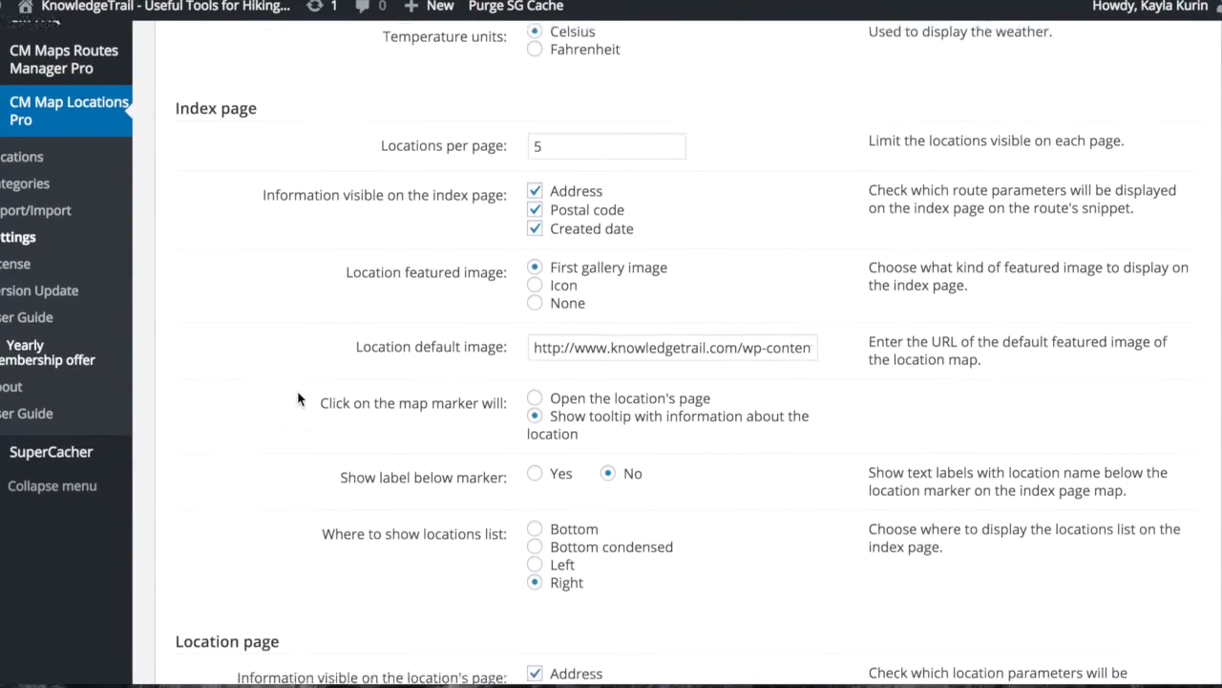
pyautogui.scroll(-3)
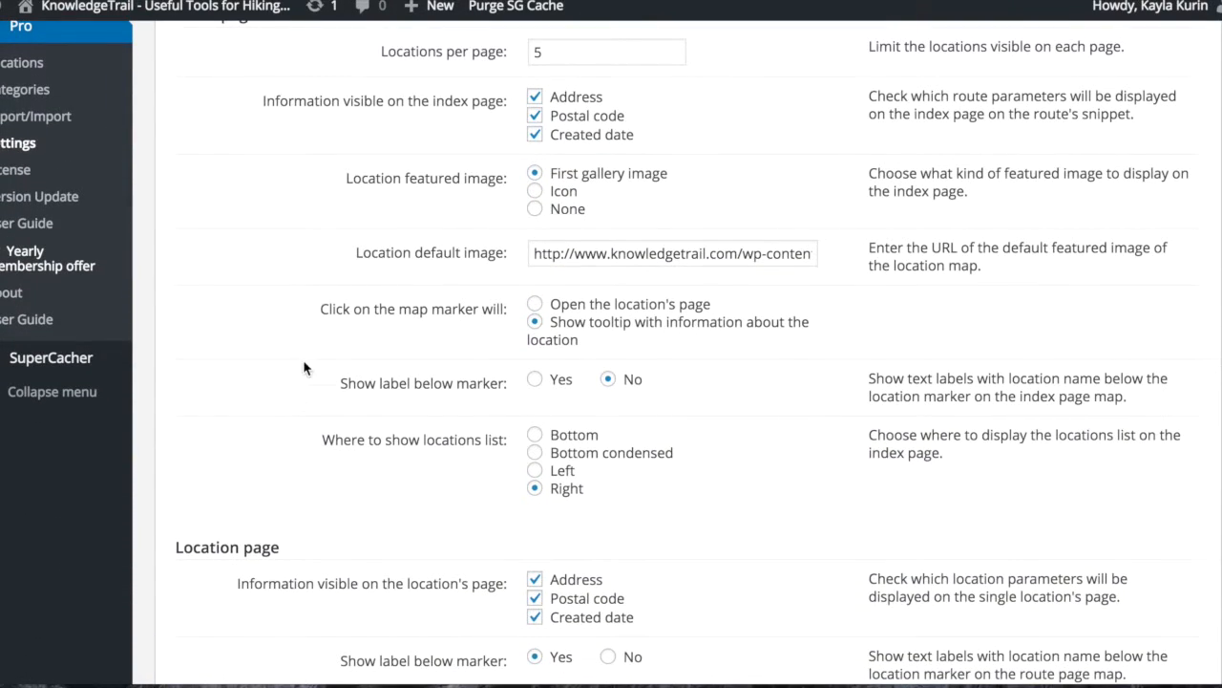
pyautogui.scroll(-3)
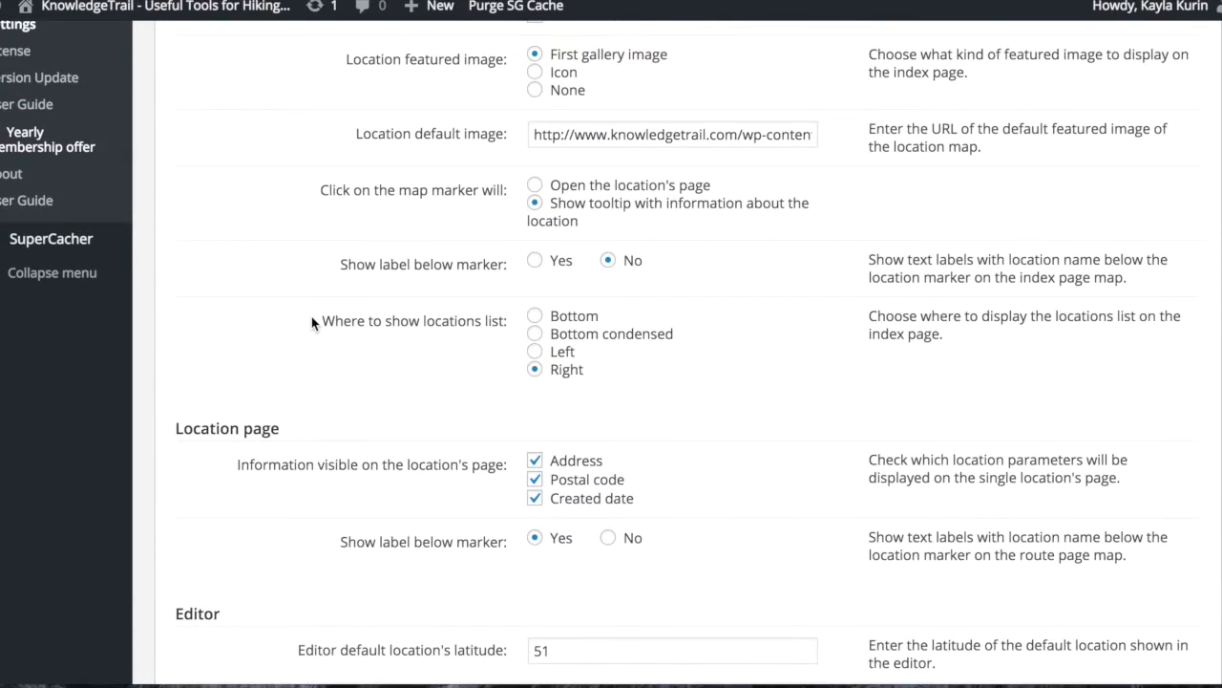
pyautogui.scroll(-3)
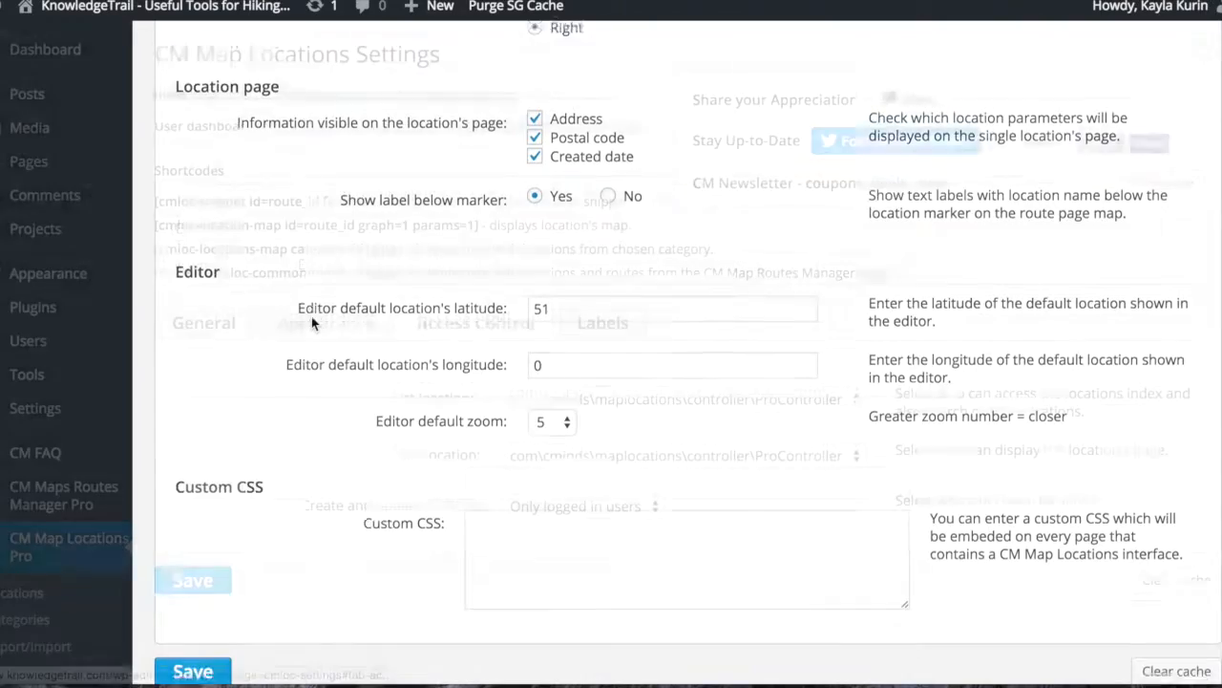
# Step: Review the Access Control options, then the Labels settings down to location labels
pyautogui.click(473, 321)
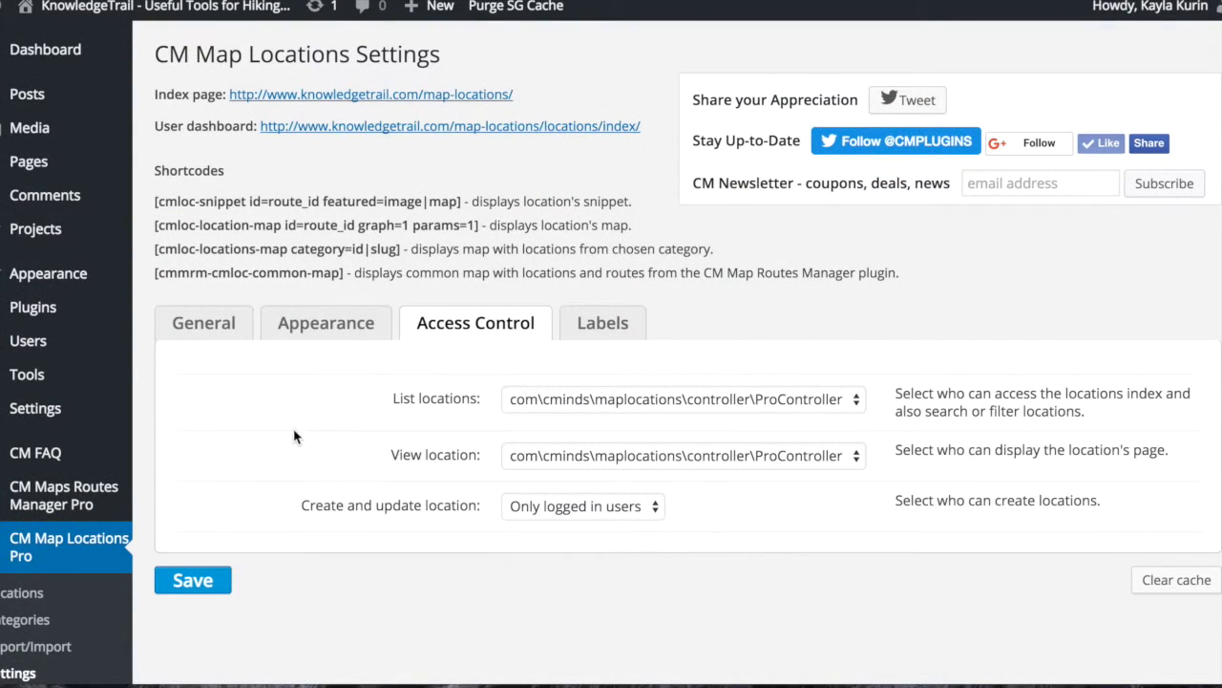
pyautogui.click(604, 321)
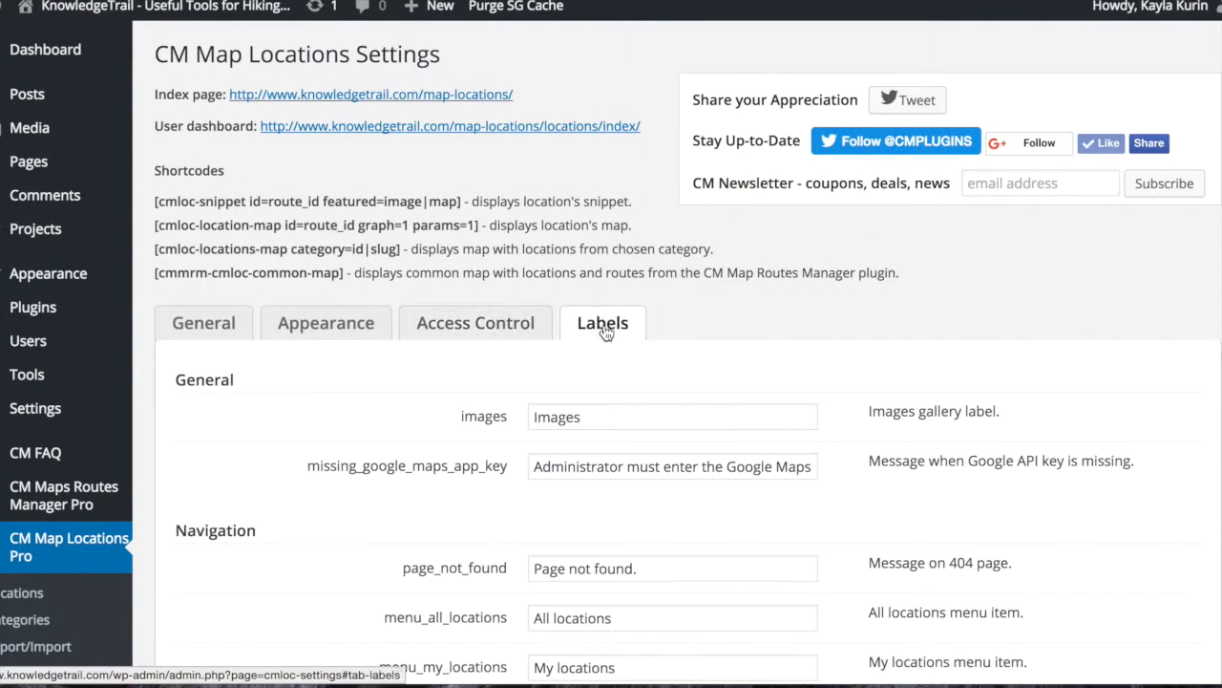
pyautogui.scroll(-3)
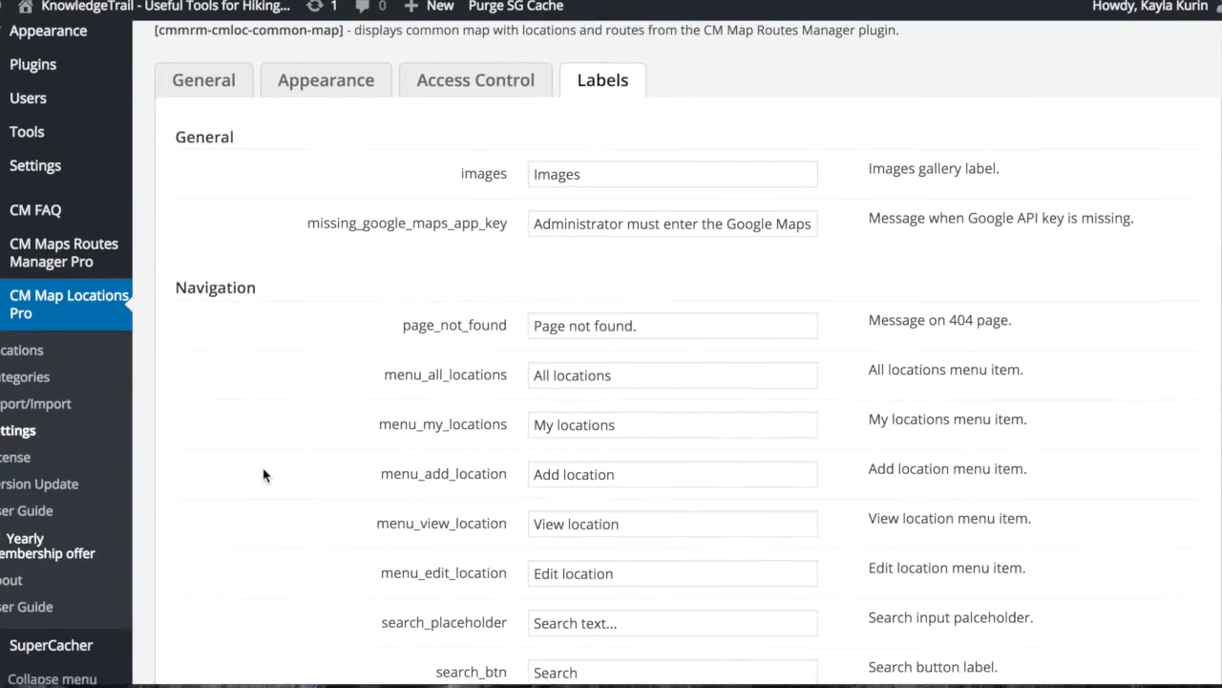
pyautogui.scroll(-3)
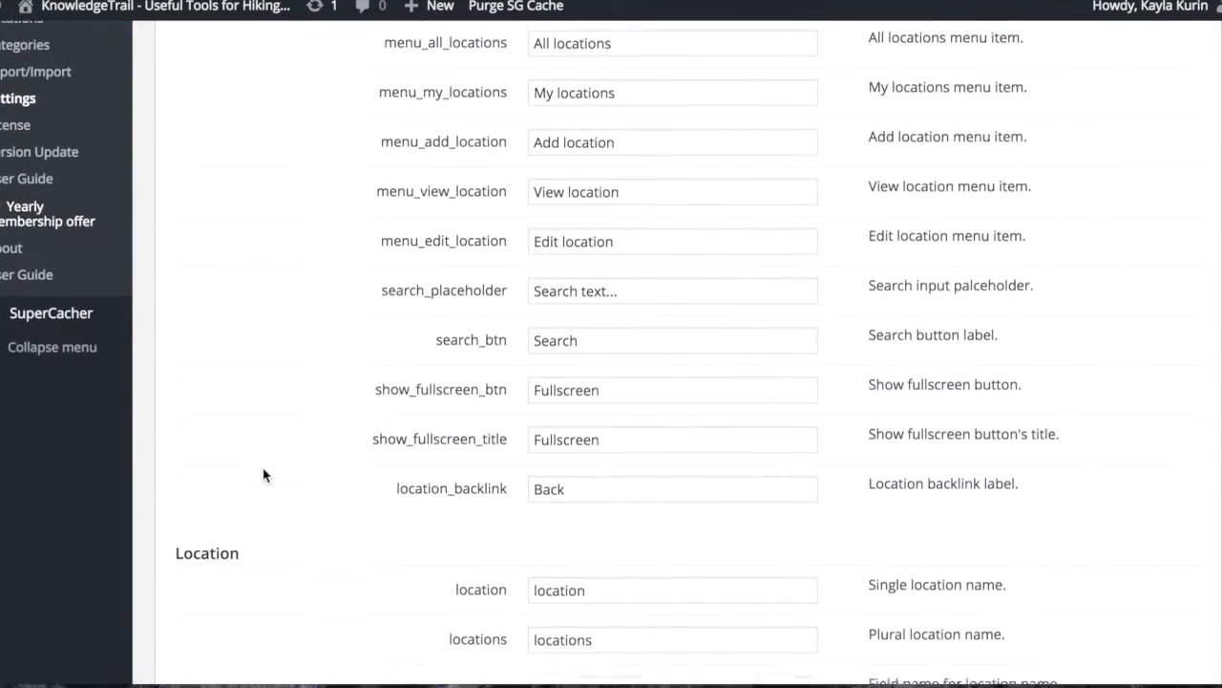